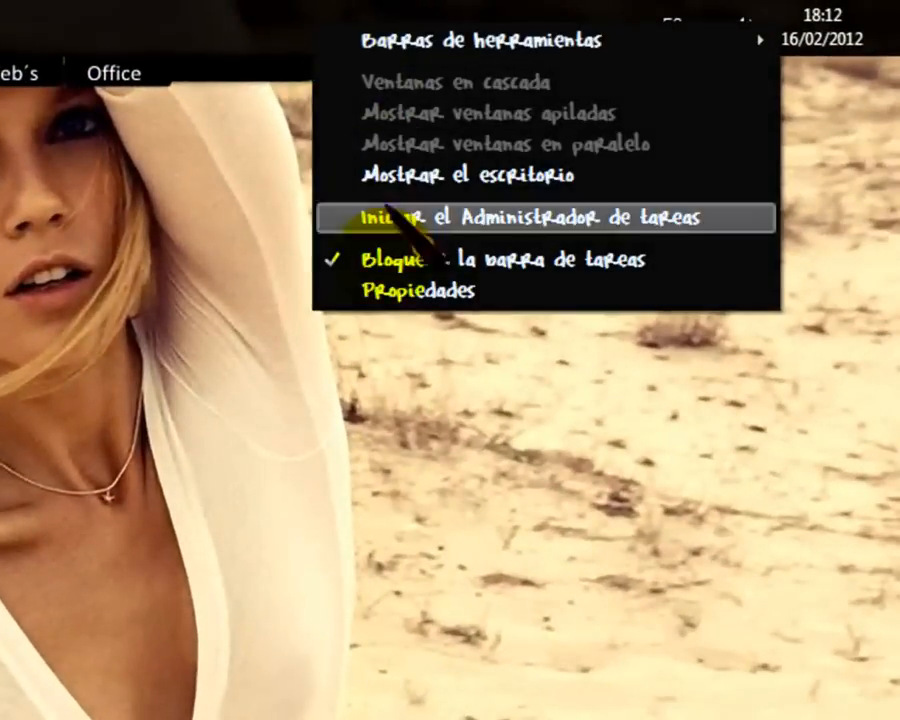
pyautogui.moveTo(420, 292)
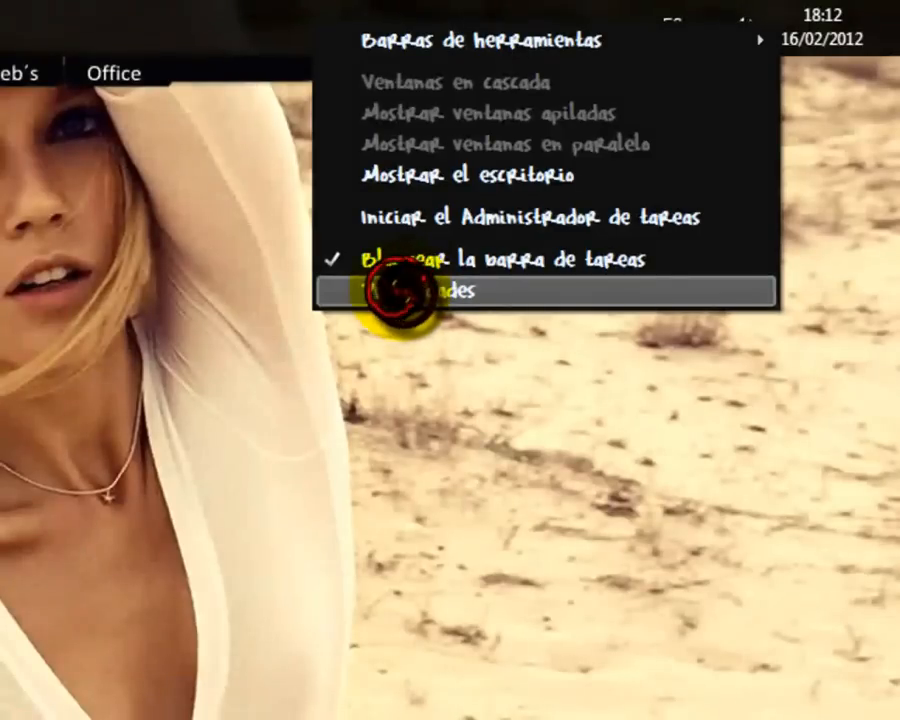
# In the taskbar properties, turn off auto-hide, turn on small icons and apply.
pyautogui.click(420, 292)
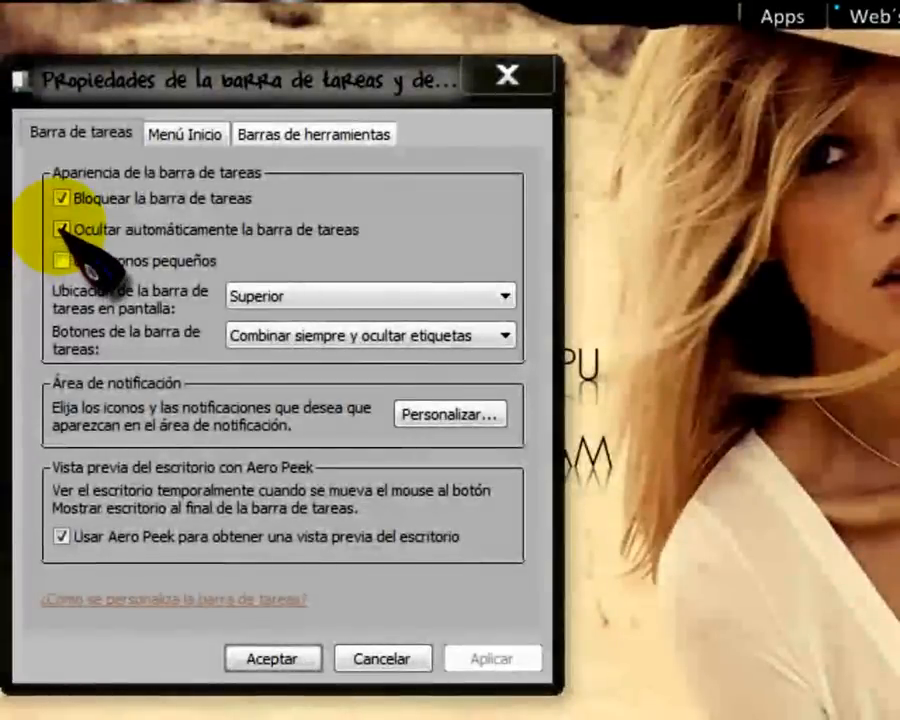
pyautogui.click(62, 230)
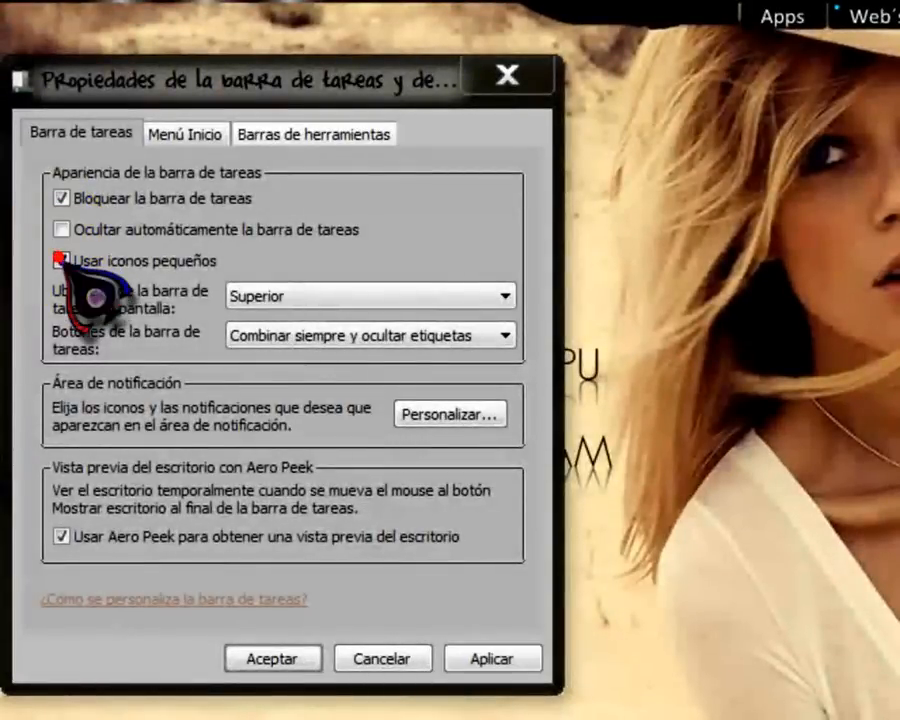
pyautogui.click(62, 260)
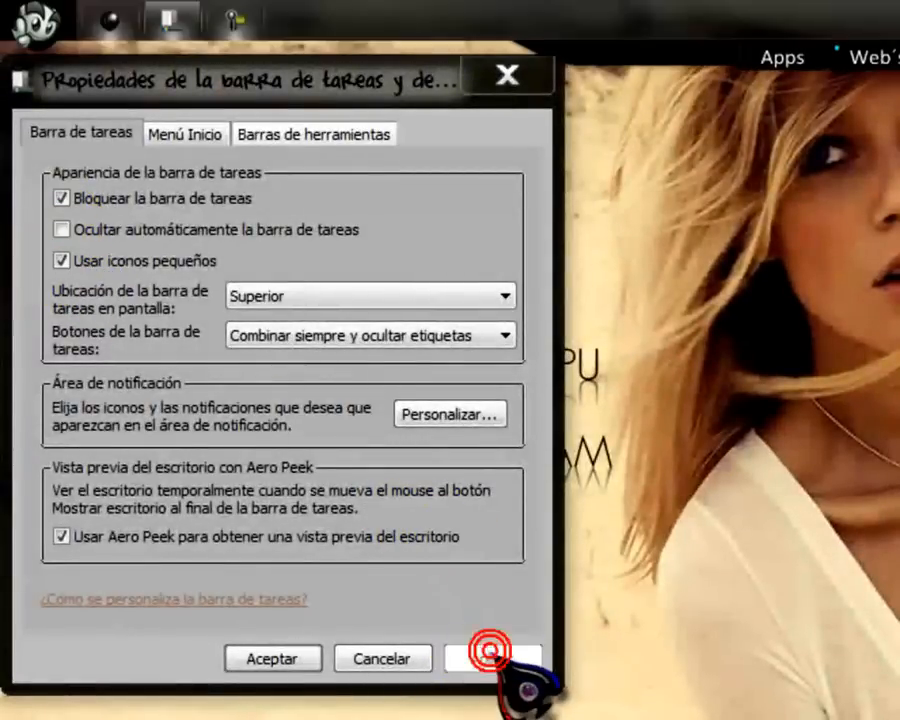
pyautogui.click(492, 658)
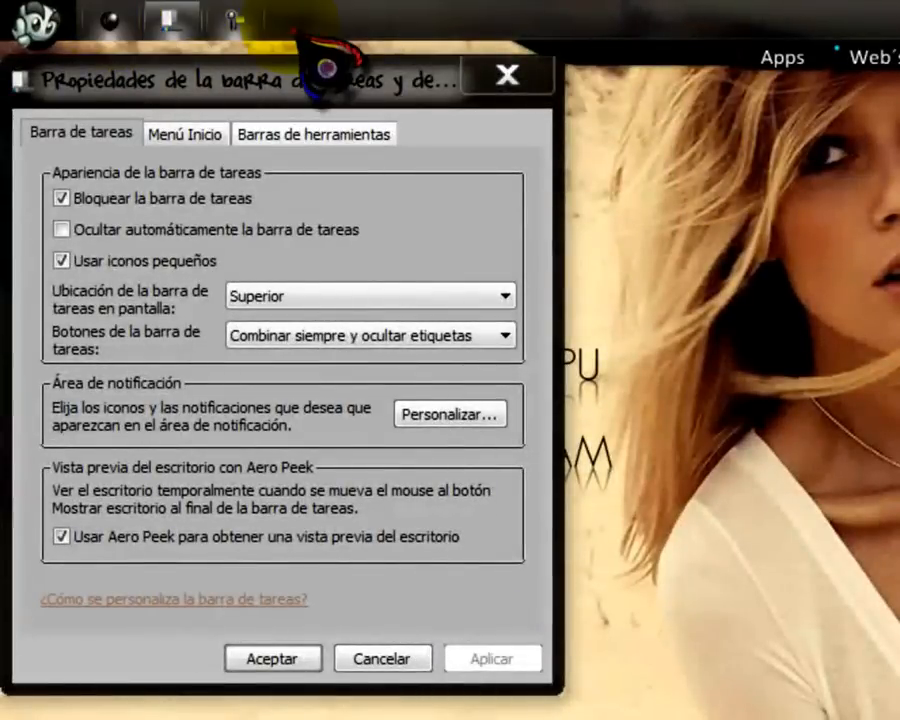
# Restore normal-size taskbar icons and cancel out of the properties dialog.
pyautogui.click(62, 260)
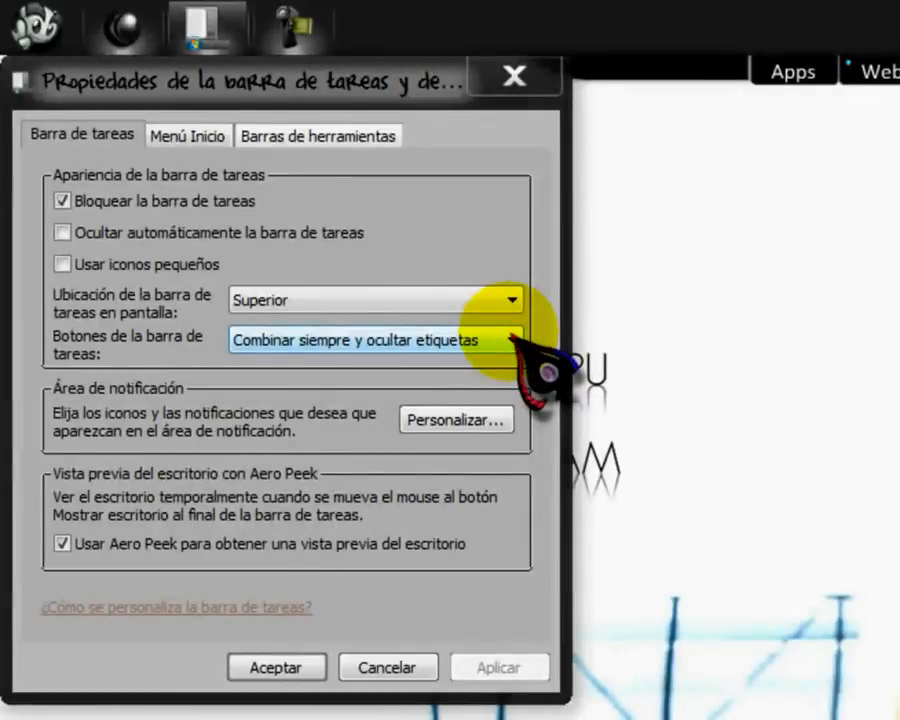
pyautogui.moveTo(388, 668)
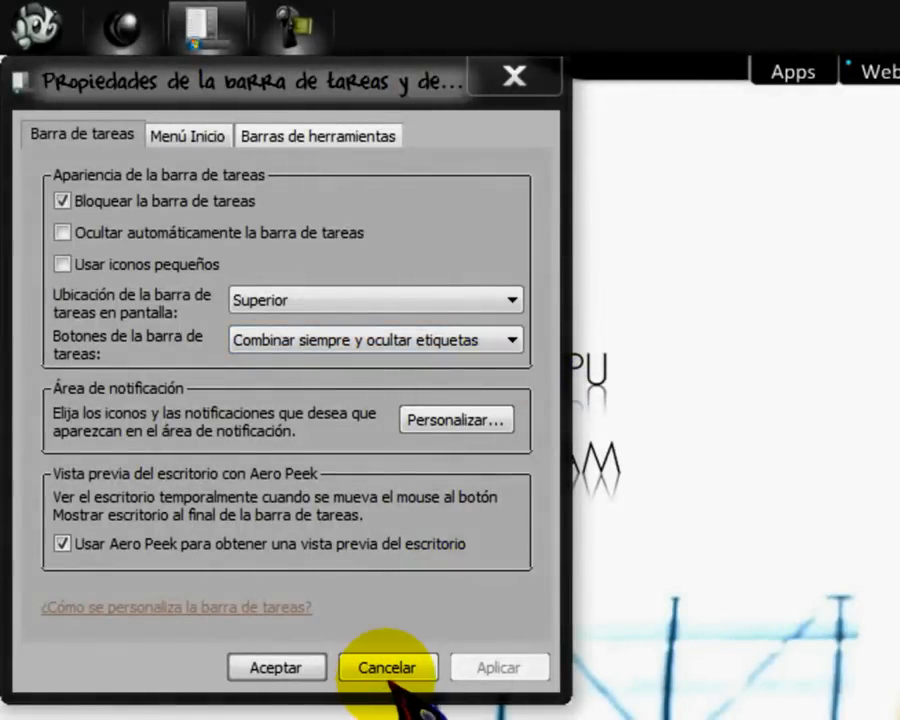
pyautogui.click(388, 668)
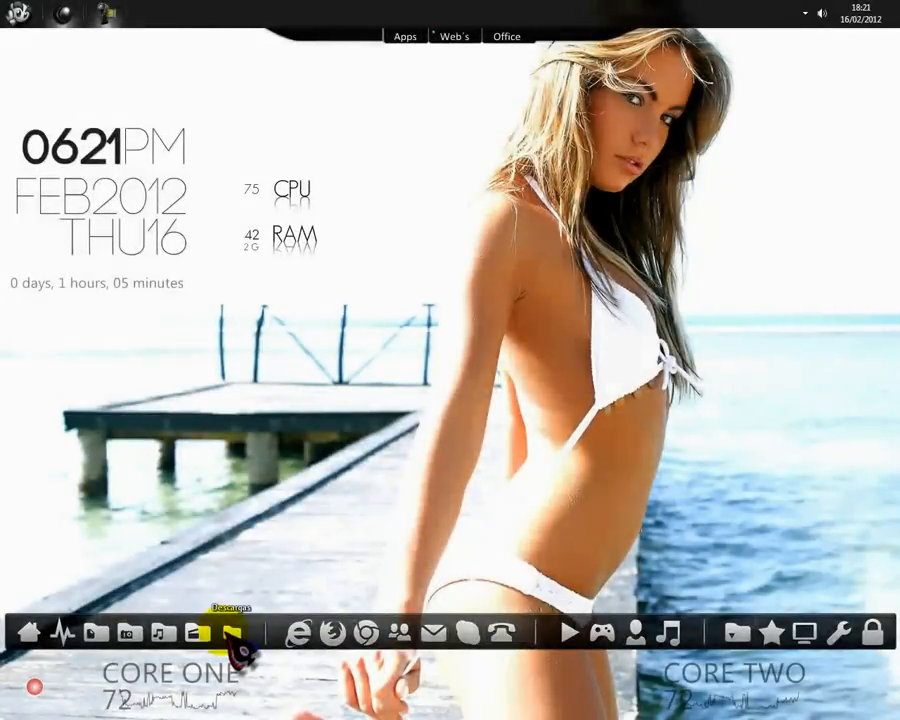
# Reopen the taskbar properties and keep buttons on Combinar siempre y ocultar etiquetas.
pyautogui.click(232, 632)
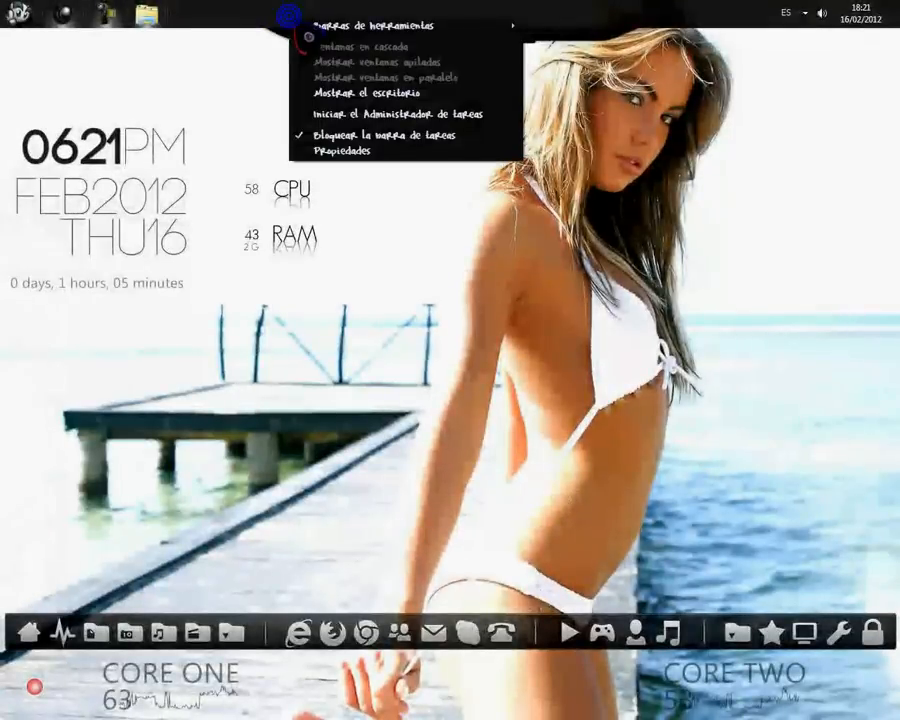
pyautogui.click(342, 152)
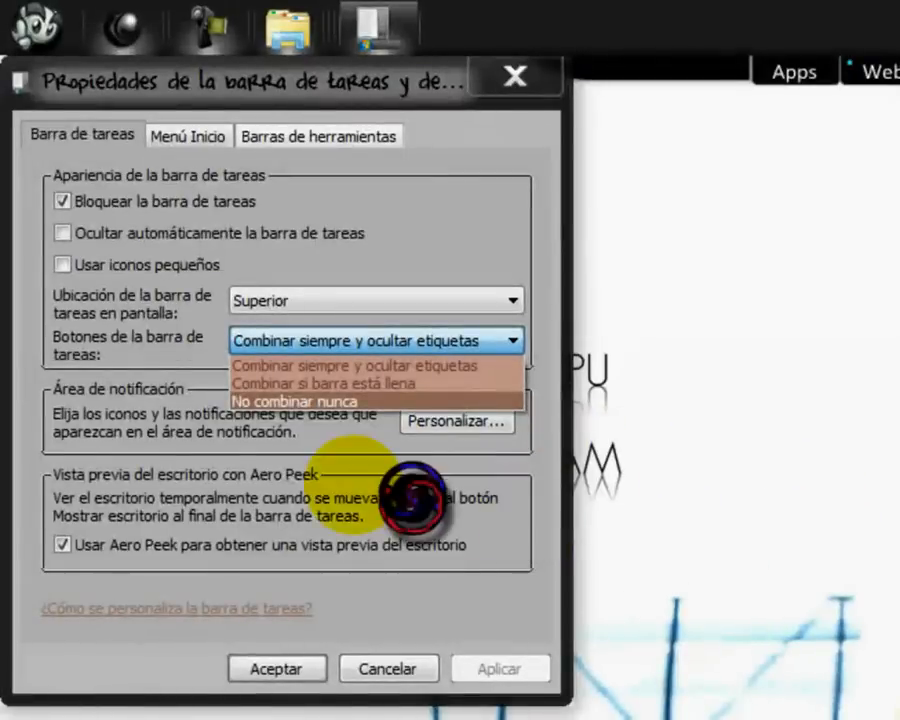
pyautogui.click(292, 400)
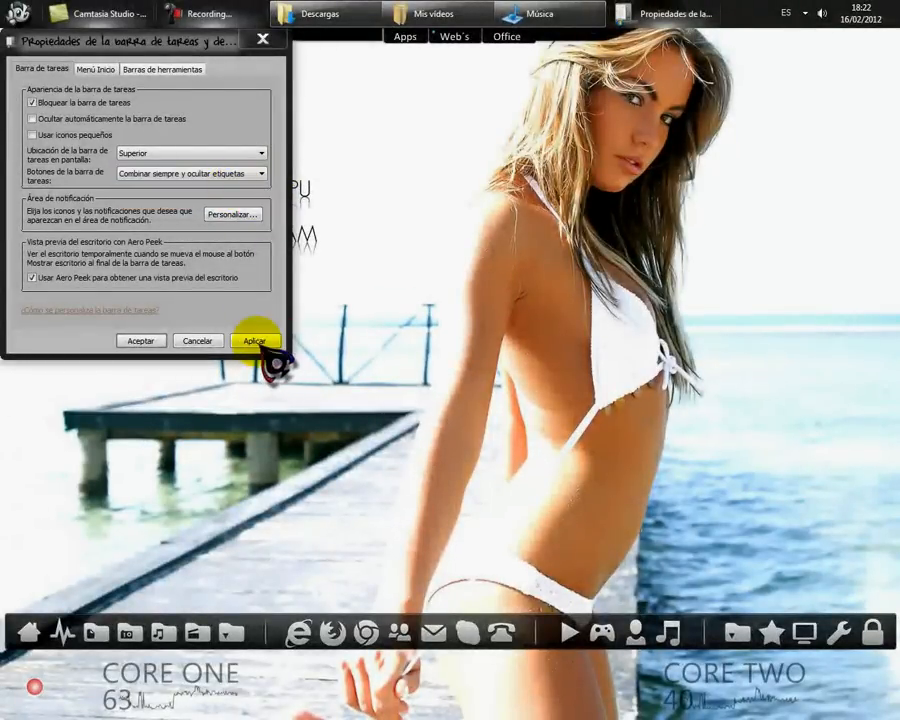
pyautogui.click(256, 340)
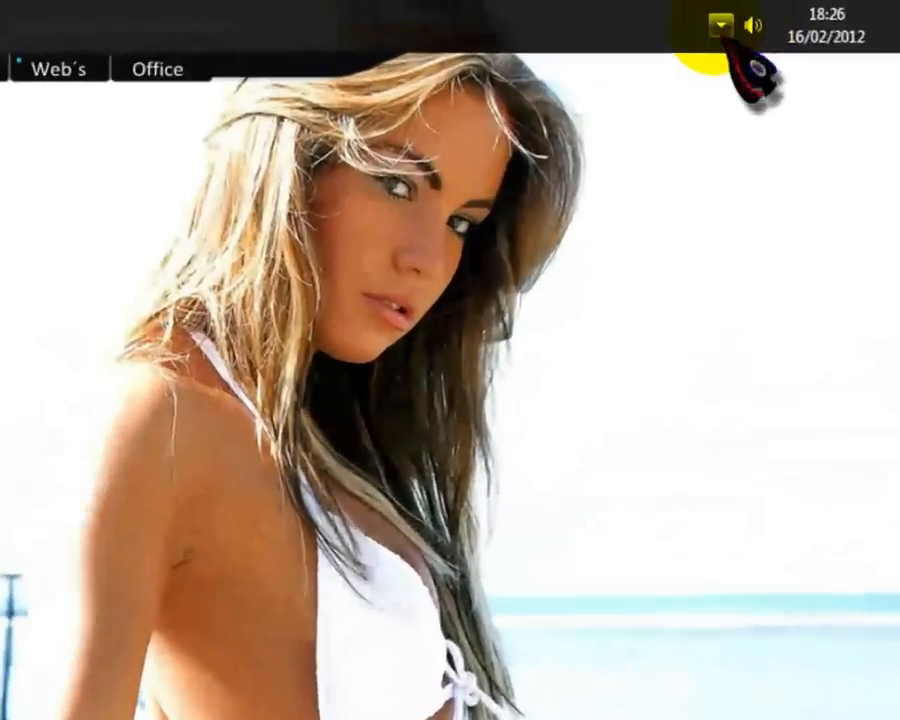
pyautogui.click(718, 28)
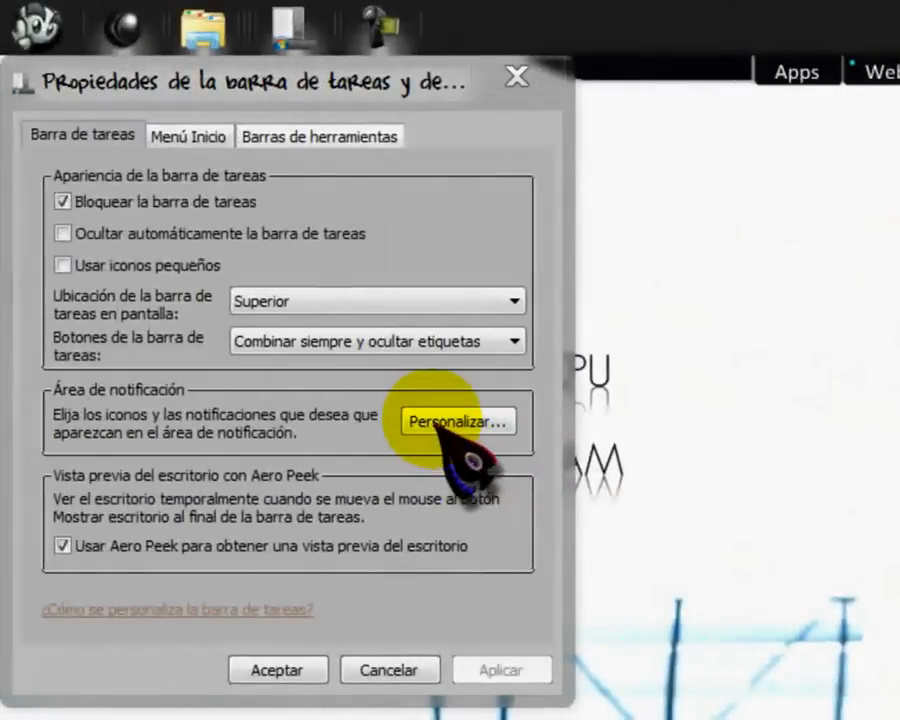
pyautogui.click(456, 420)
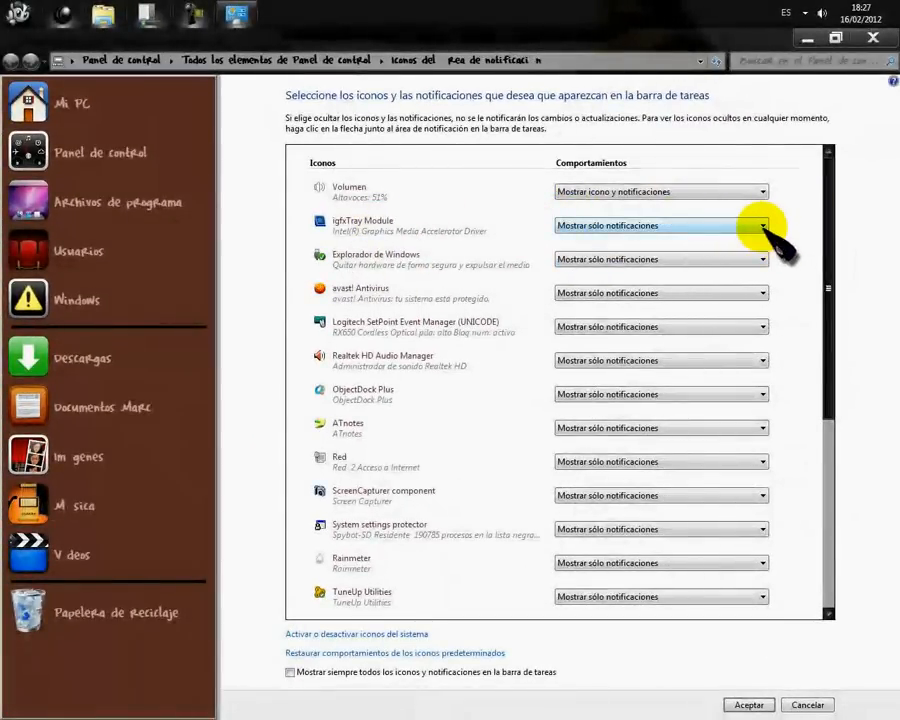
pyautogui.click(764, 224)
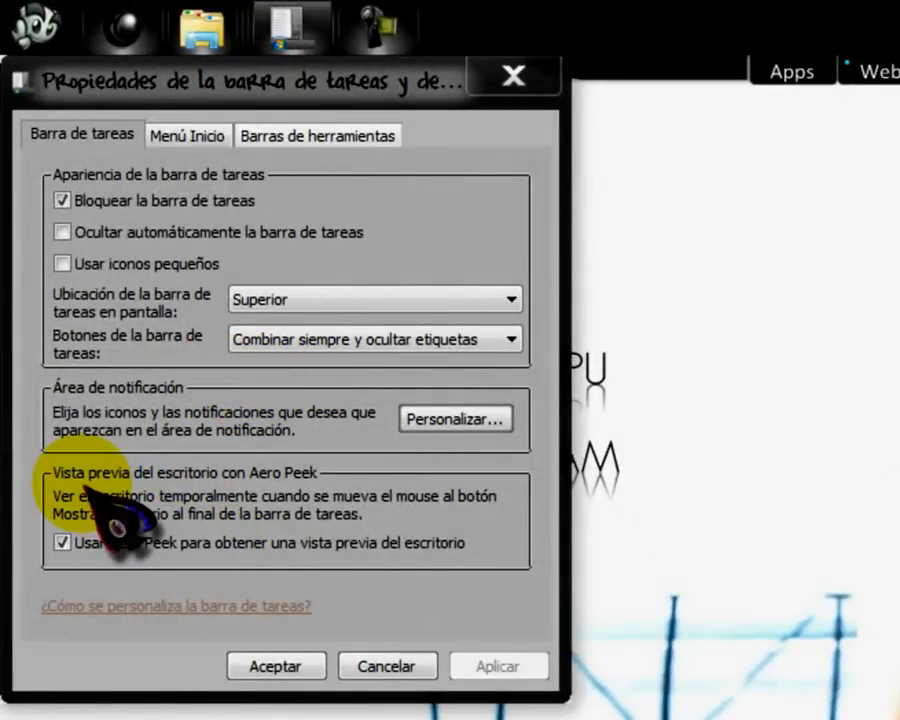
pyautogui.moveTo(290, 490)
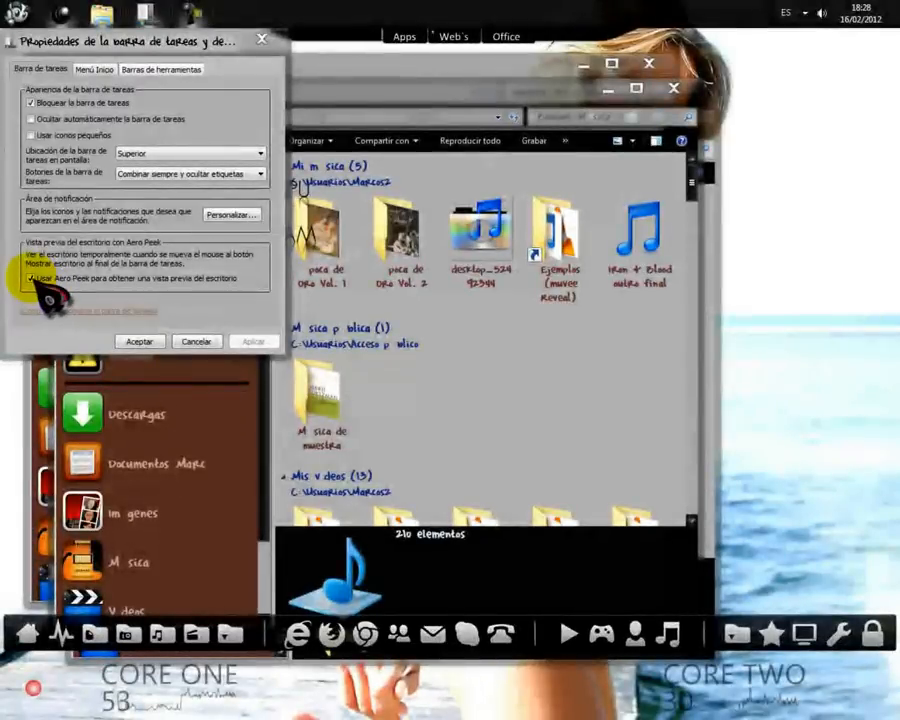
# Toggle the Usar Aero Peek desktop preview checkbox.
pyautogui.click(32, 278)
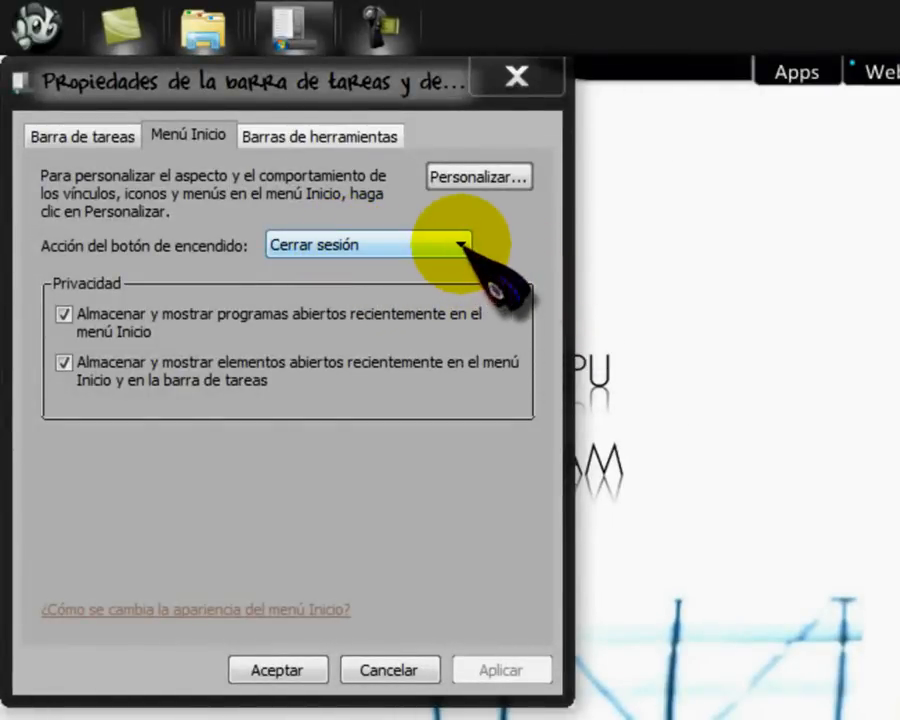
# Try Suspender as the power button action, then set it back to Cerrar sesión.
pyautogui.click(460, 244)
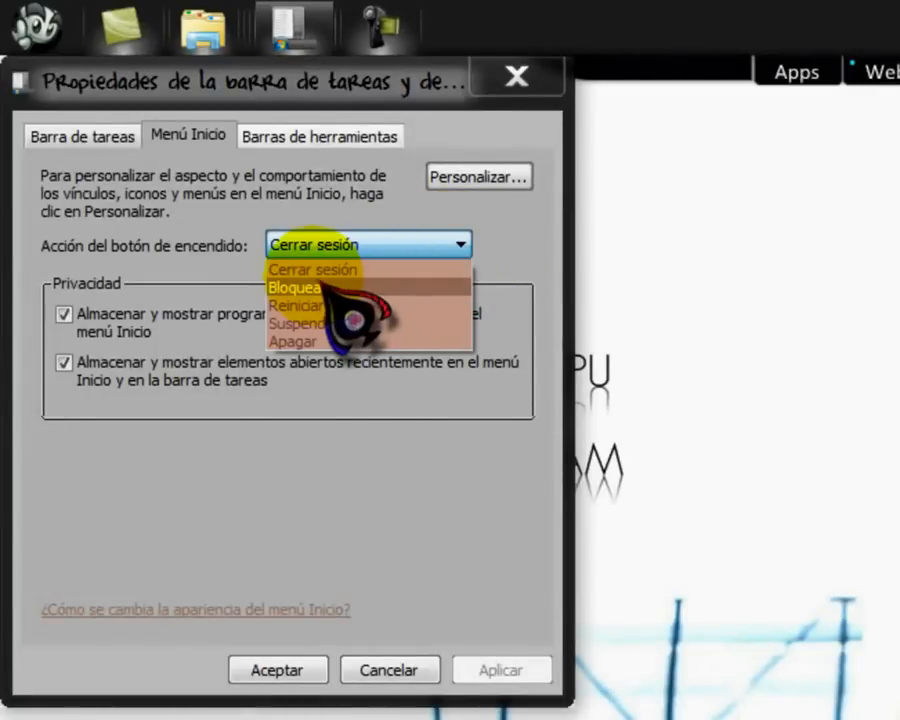
pyautogui.moveTo(292, 340)
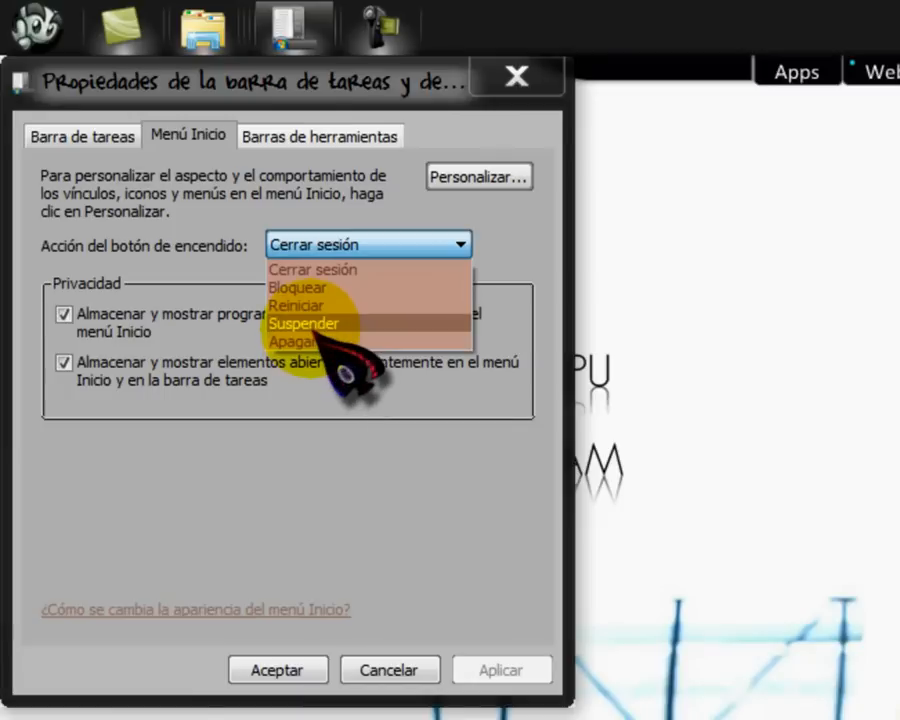
pyautogui.click(304, 324)
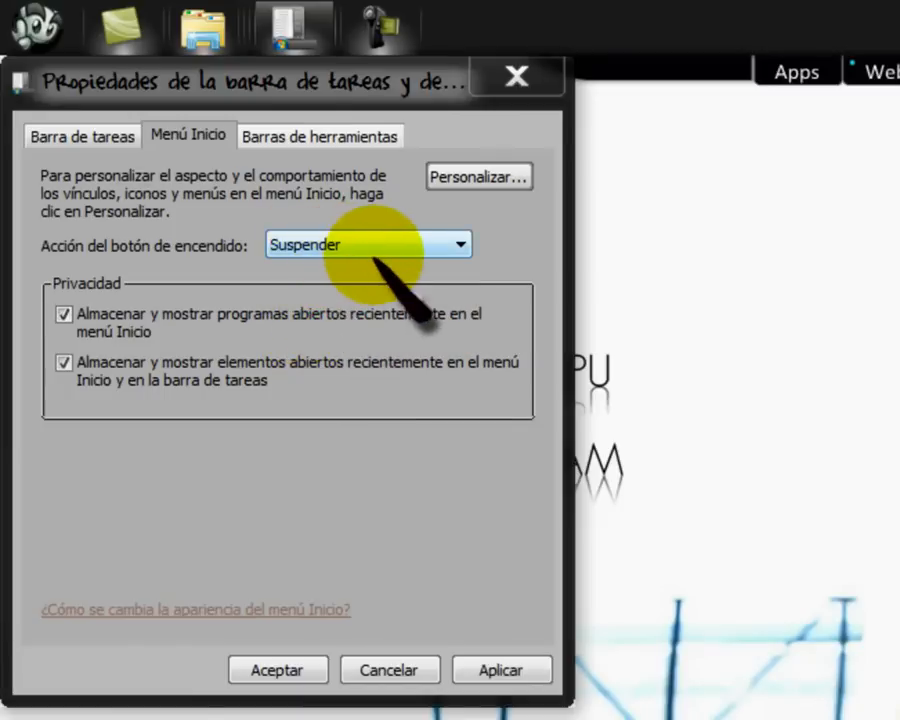
pyautogui.click(460, 244)
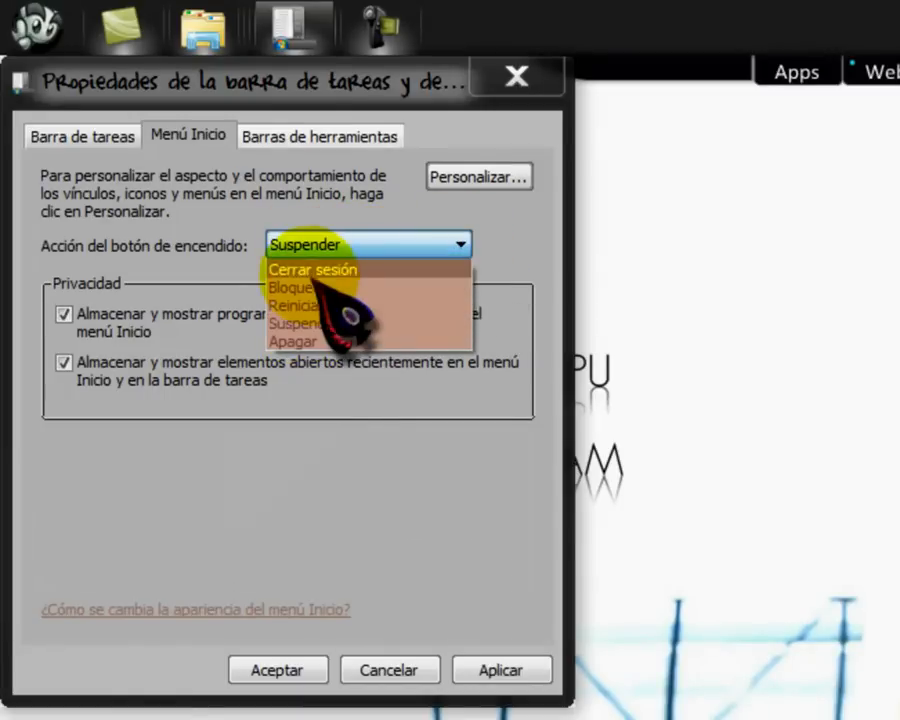
pyautogui.click(312, 270)
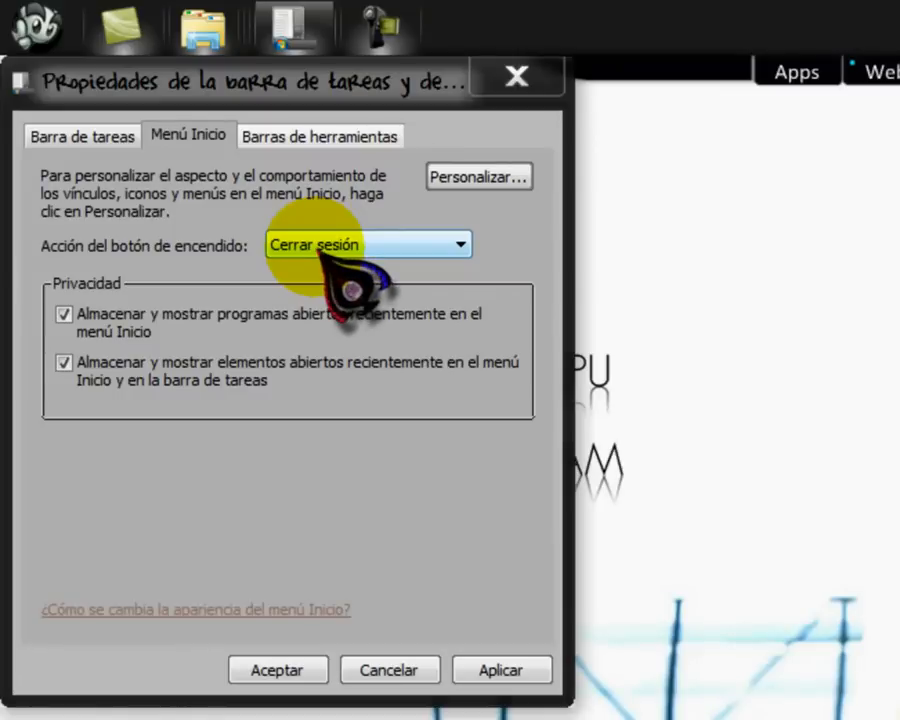
pyautogui.moveTo(460, 250)
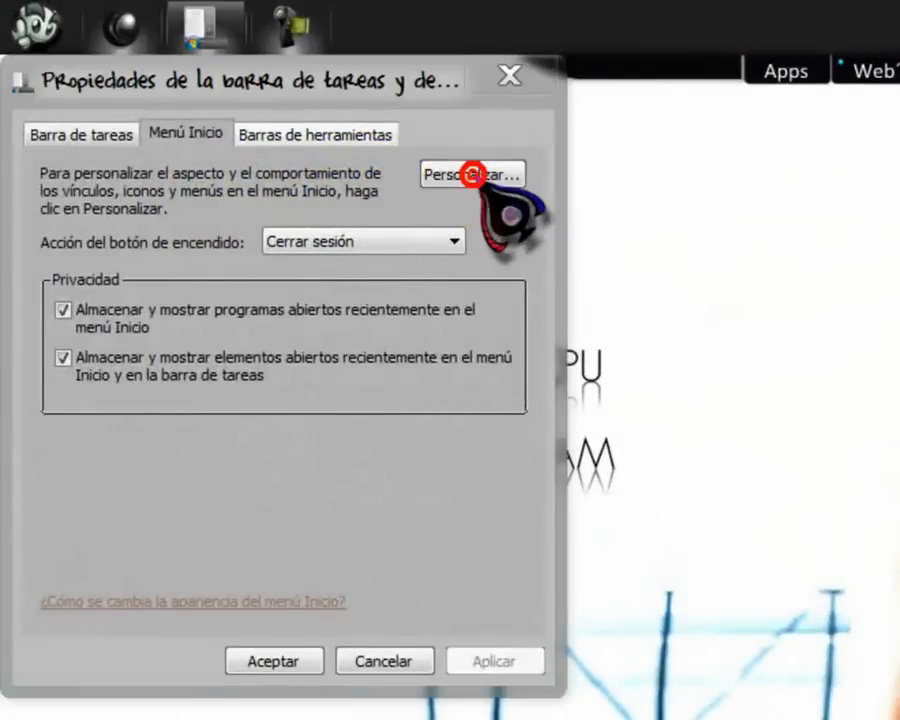
# In Personalizar, lower the recent Jump List items to 3 and accept.
pyautogui.click(472, 174)
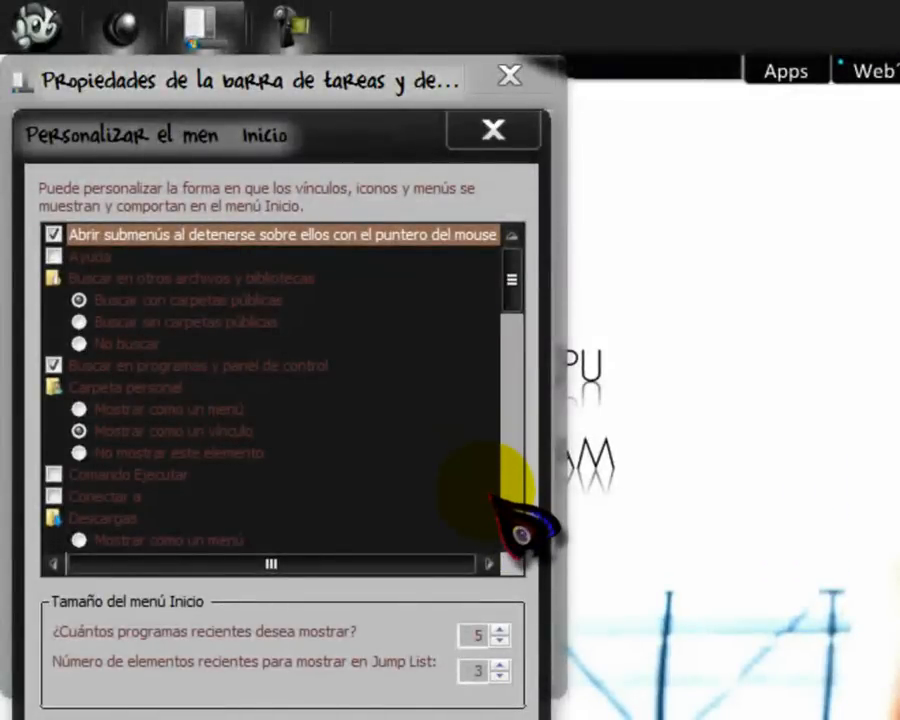
pyautogui.moveTo(520, 520)
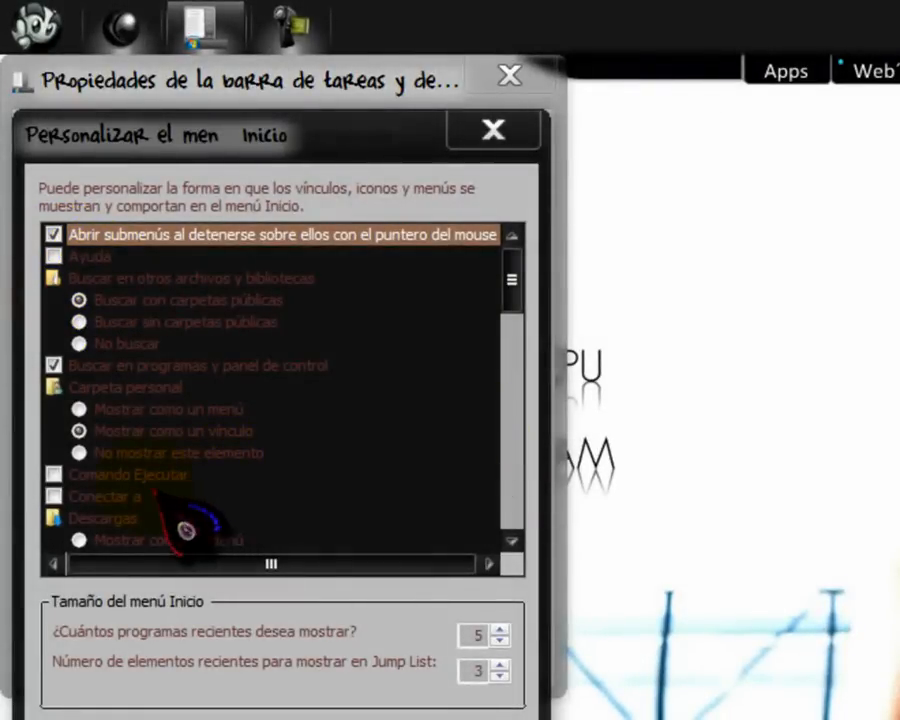
pyautogui.click(512, 544)
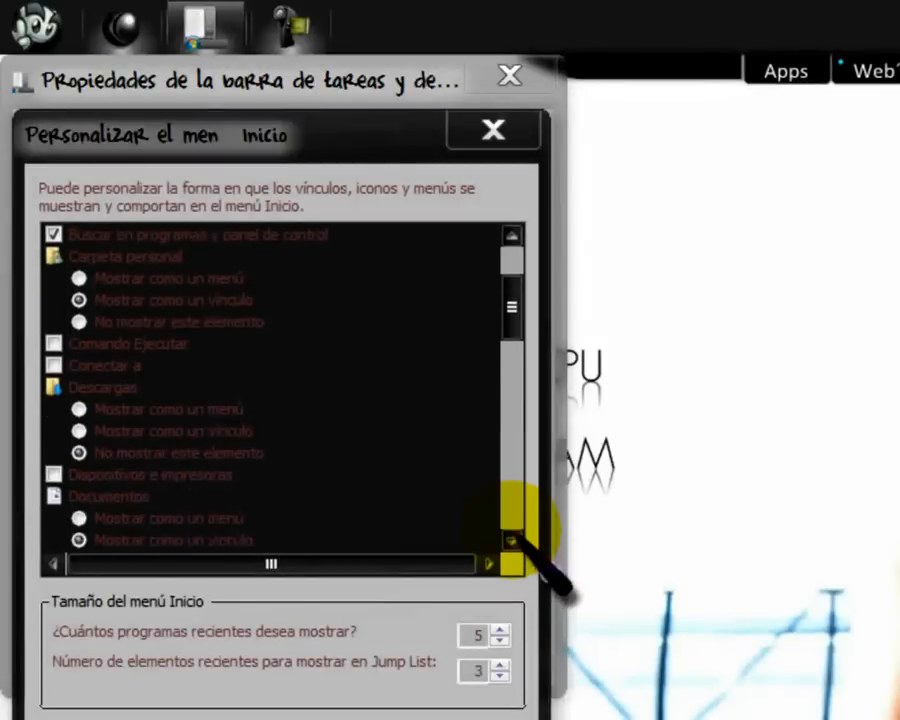
pyautogui.scroll(-3)
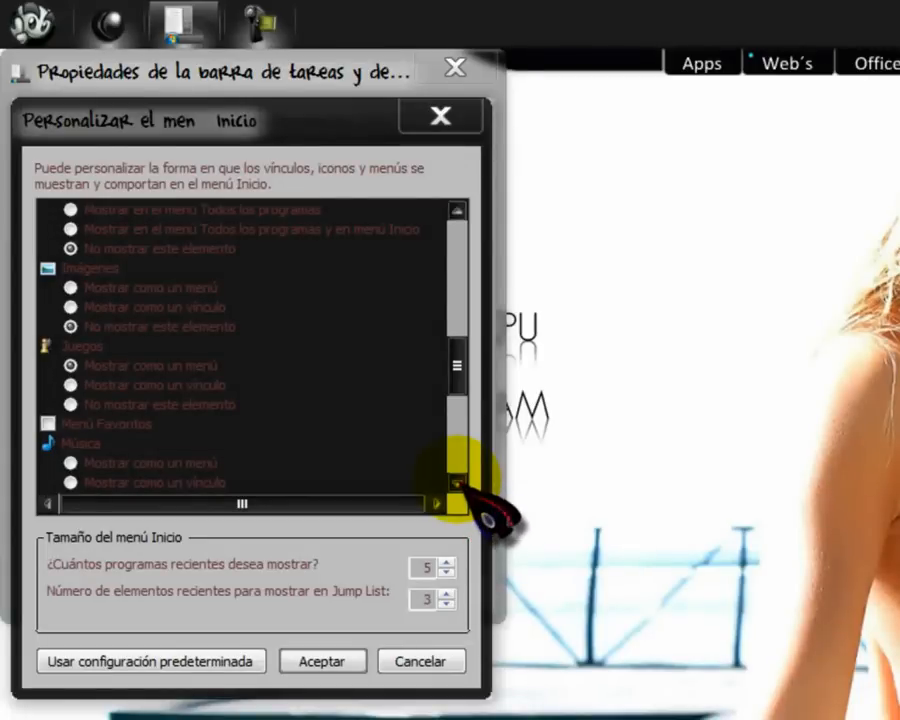
pyautogui.click(458, 480)
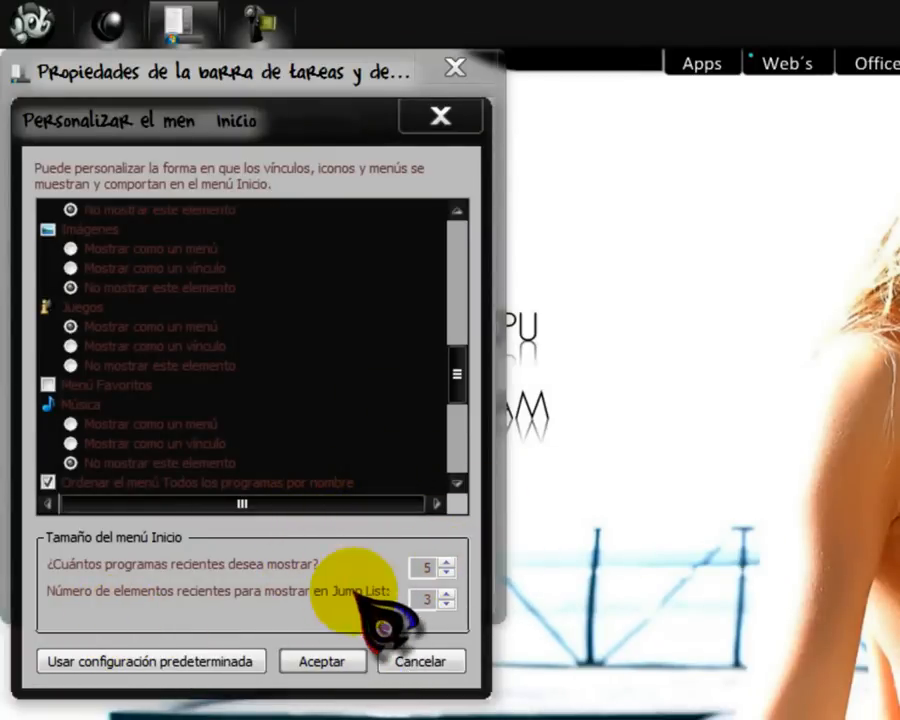
pyautogui.click(72, 324)
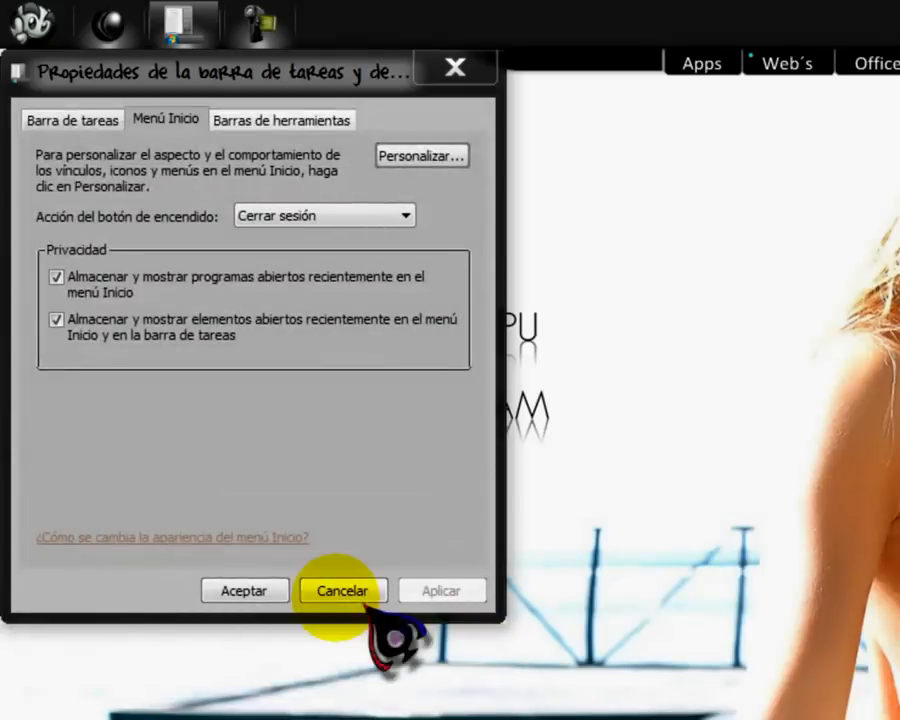
pyautogui.click(342, 590)
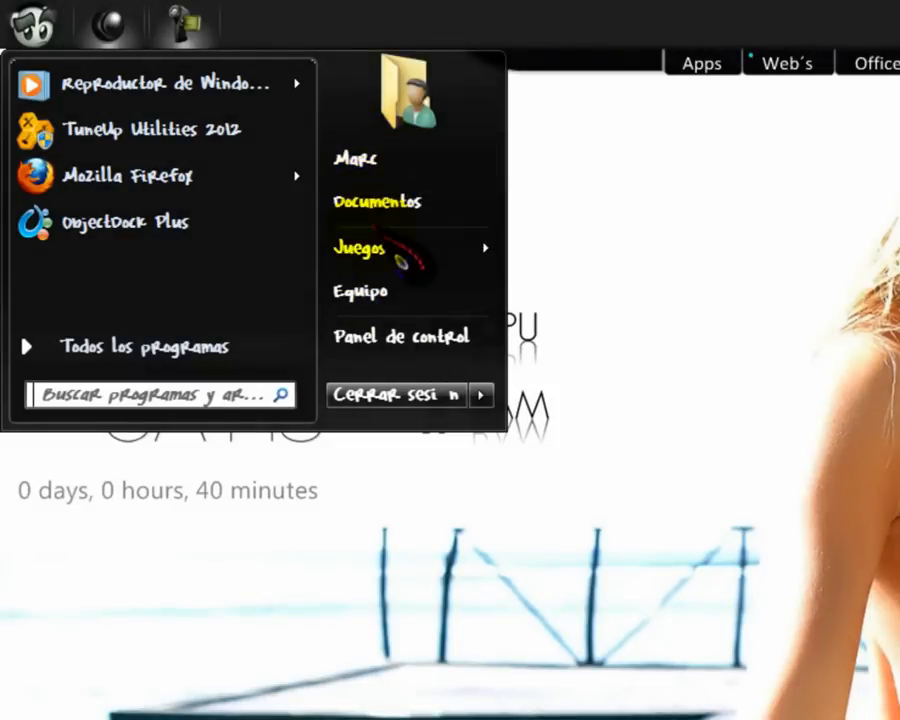
pyautogui.moveTo(376, 200)
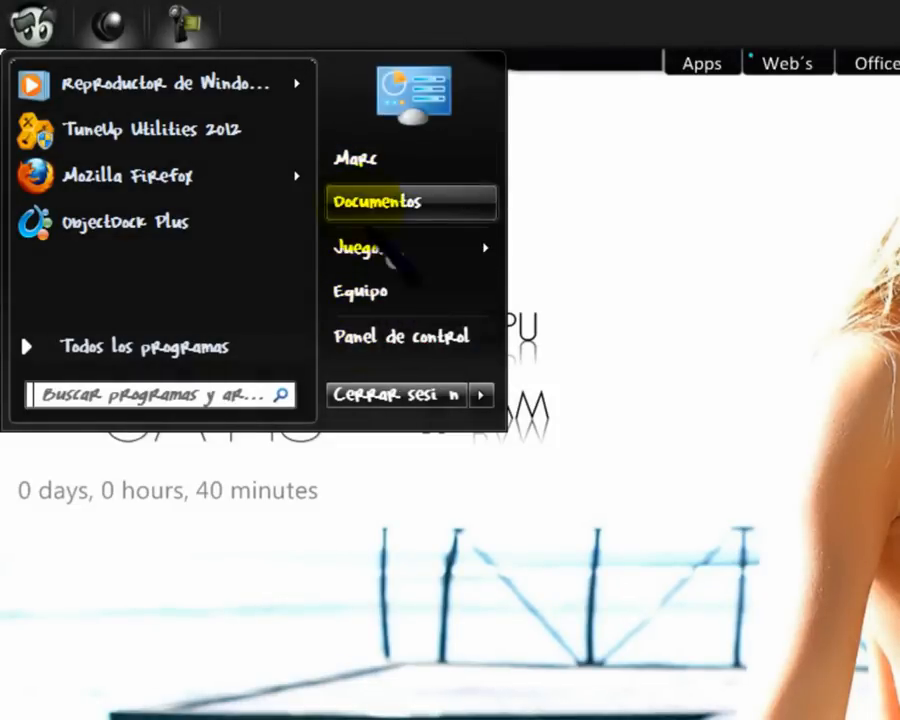
pyautogui.moveTo(376, 292)
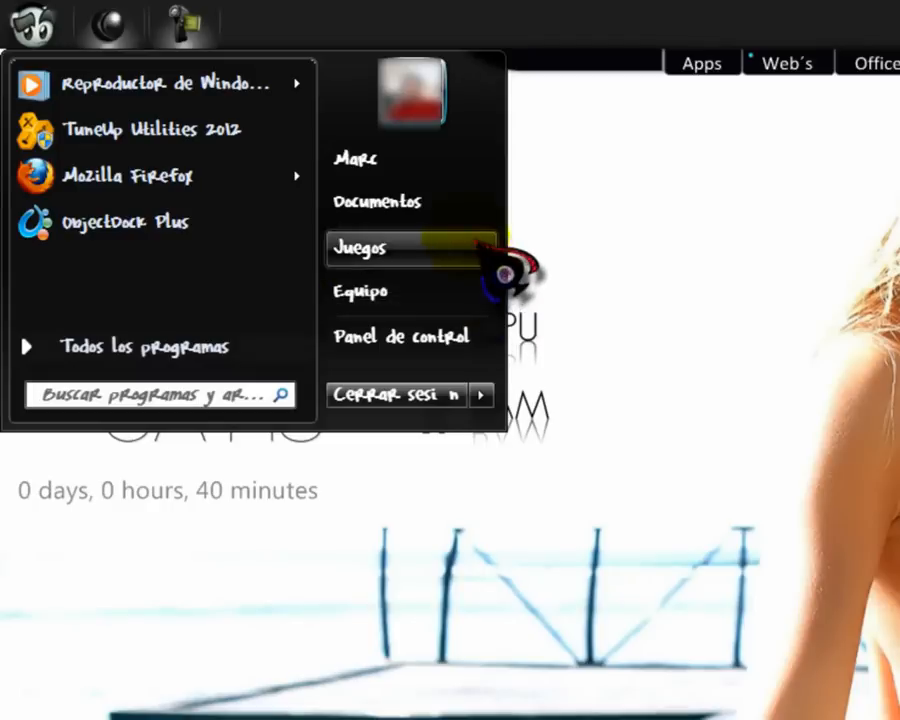
pyautogui.moveTo(356, 160)
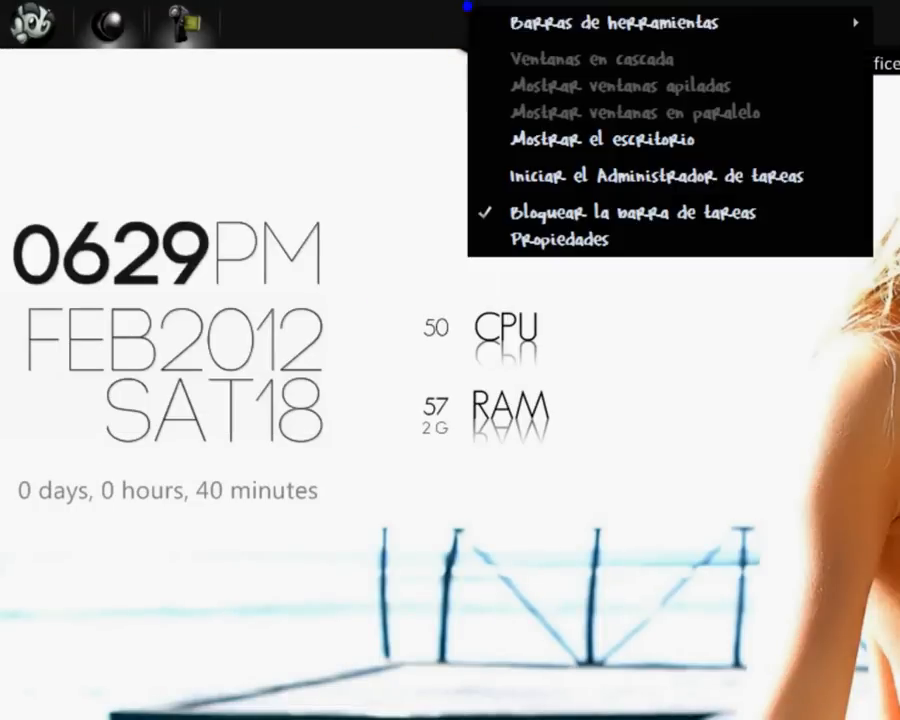
# From the Menú Inicio tab, enable Comando Ejecutar in Personalizar and accept, keeping the properties open.
pyautogui.click(560, 238)
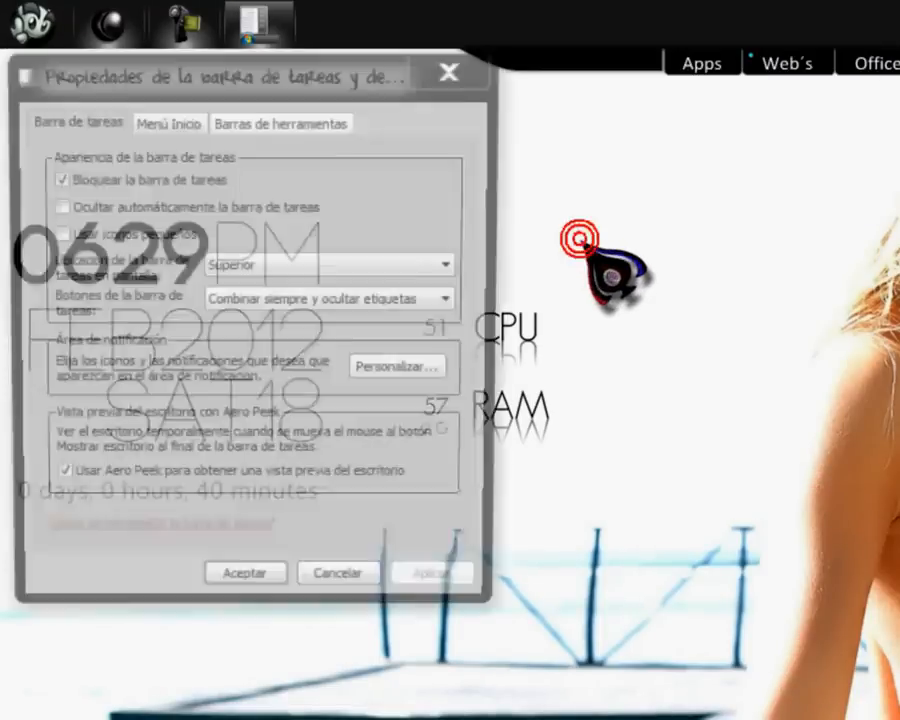
pyautogui.click(168, 120)
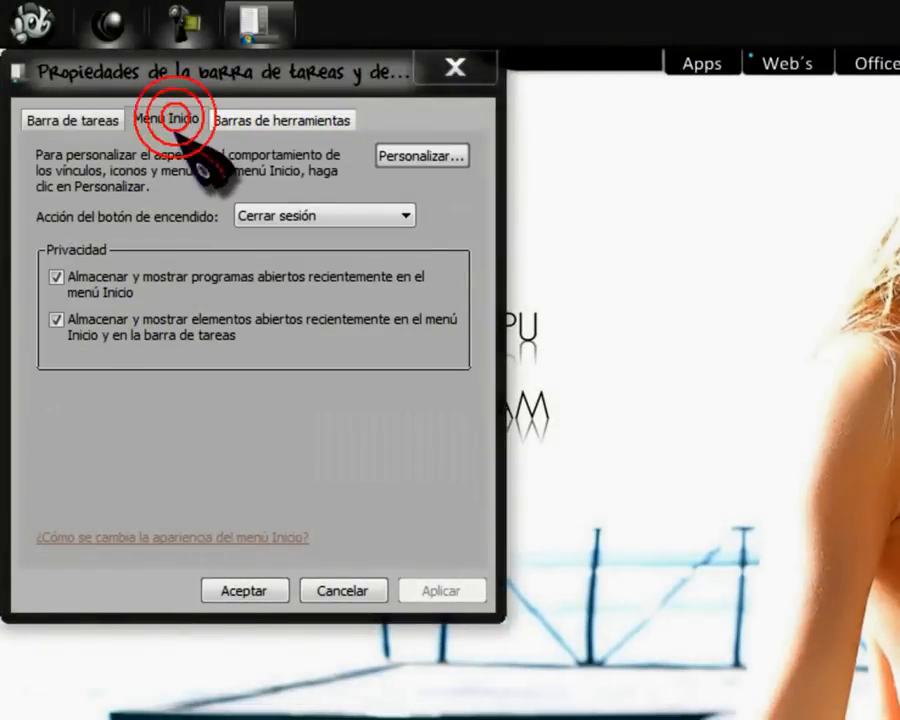
pyautogui.click(420, 156)
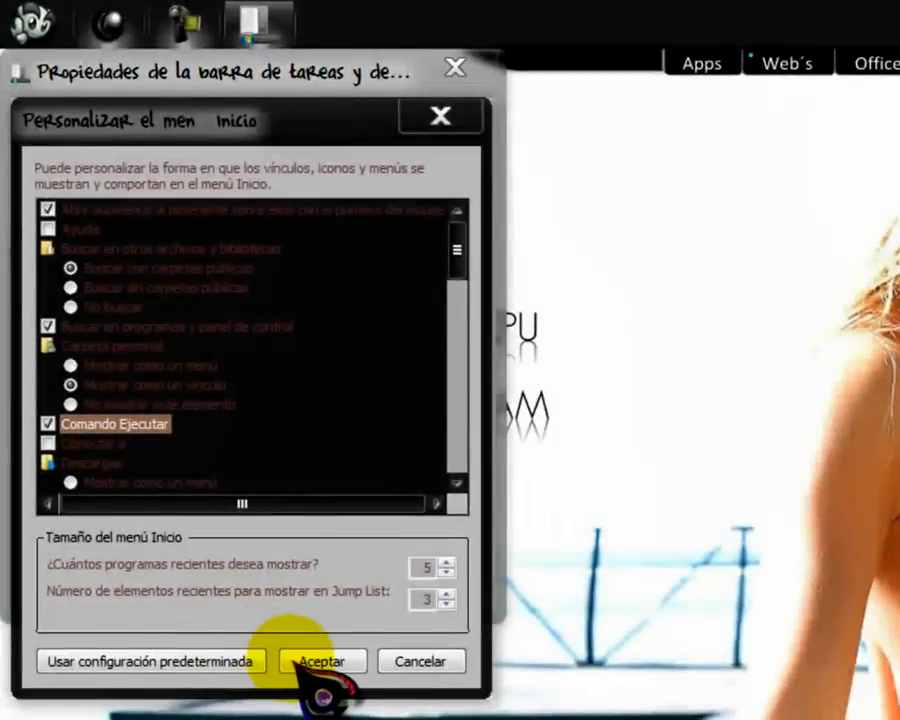
pyautogui.click(320, 660)
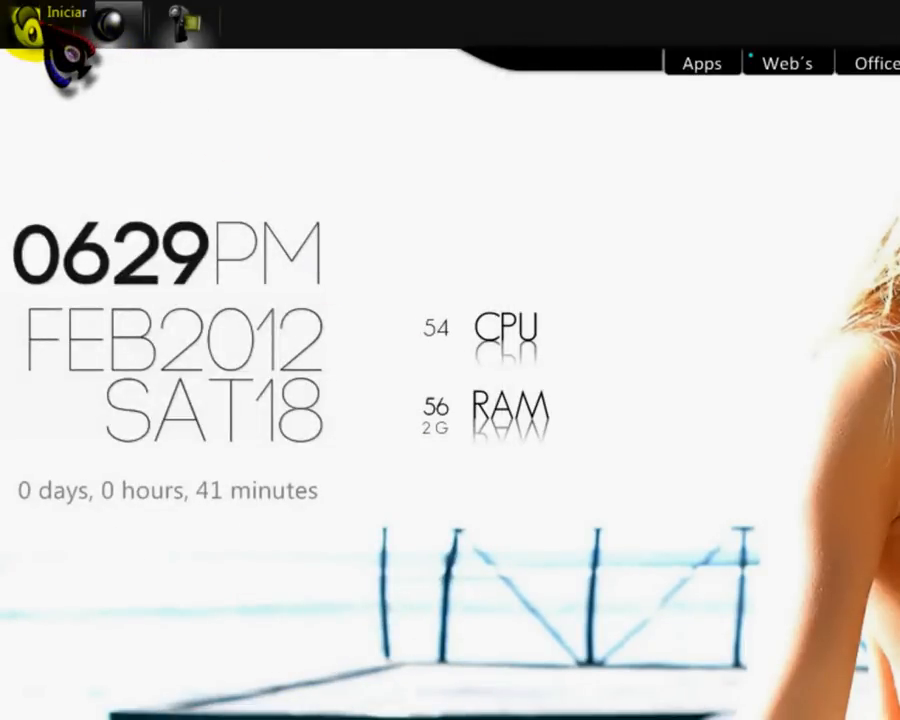
pyautogui.click(60, 12)
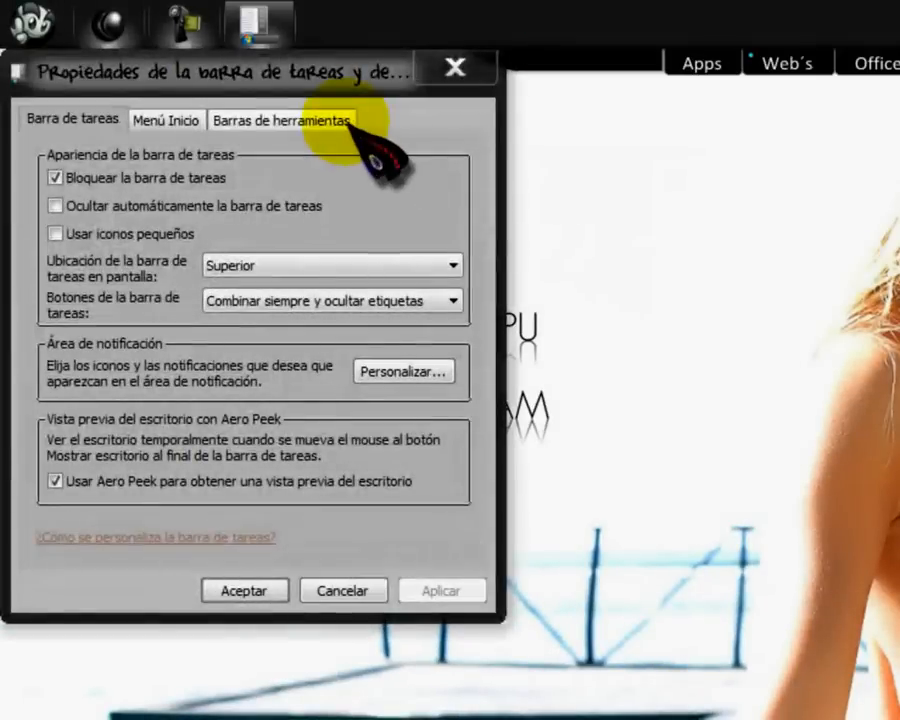
# Confirm the Start menu customization with Comando Ejecutar left unchecked.
pyautogui.click(164, 120)
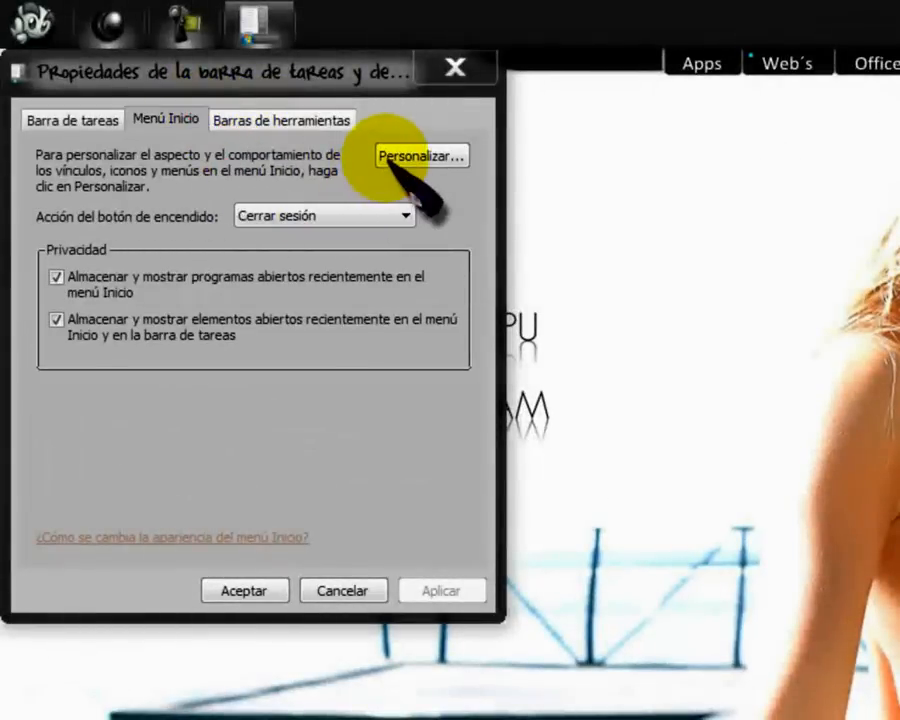
pyautogui.click(420, 156)
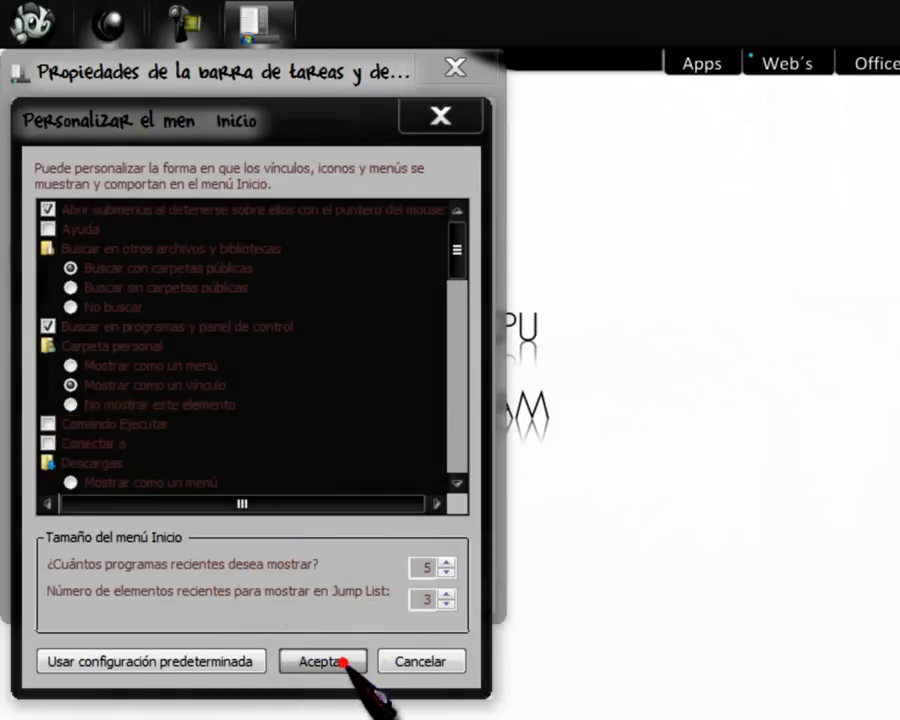
pyautogui.click(322, 660)
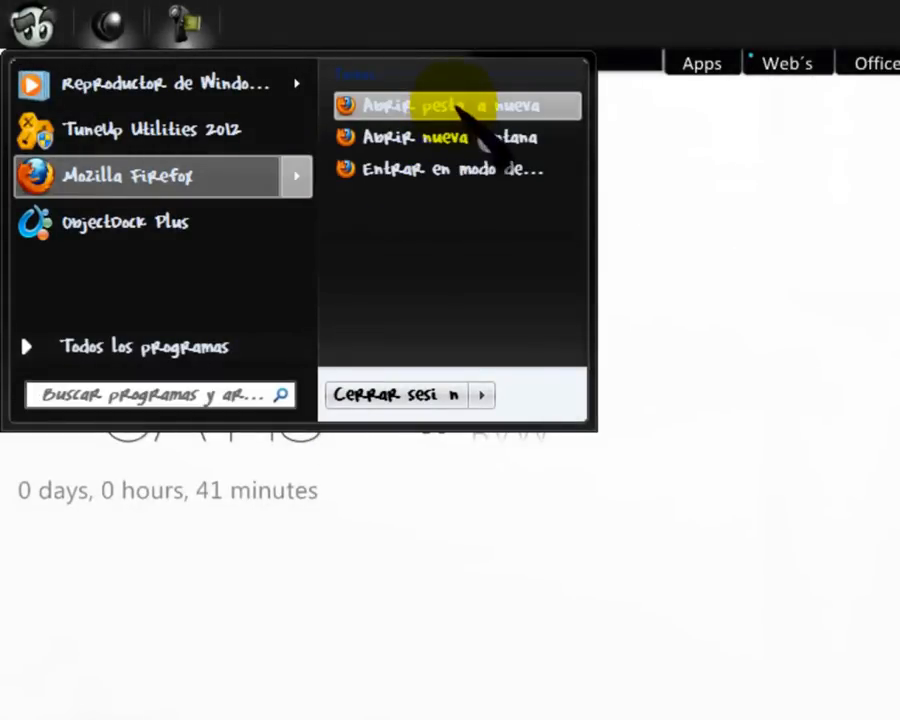
pyautogui.moveTo(456, 136)
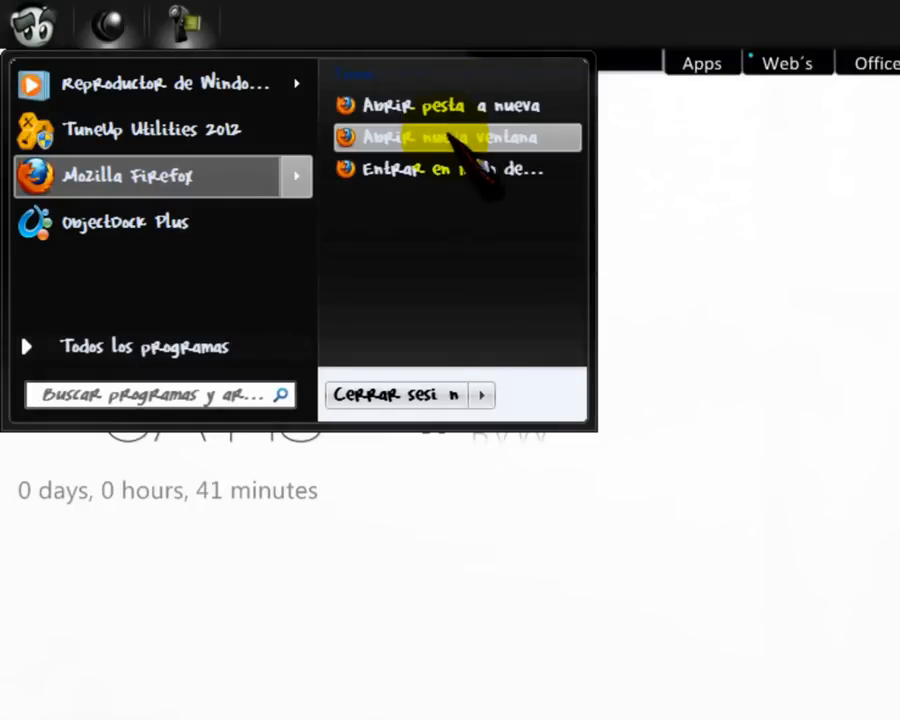
pyautogui.moveTo(470, 168)
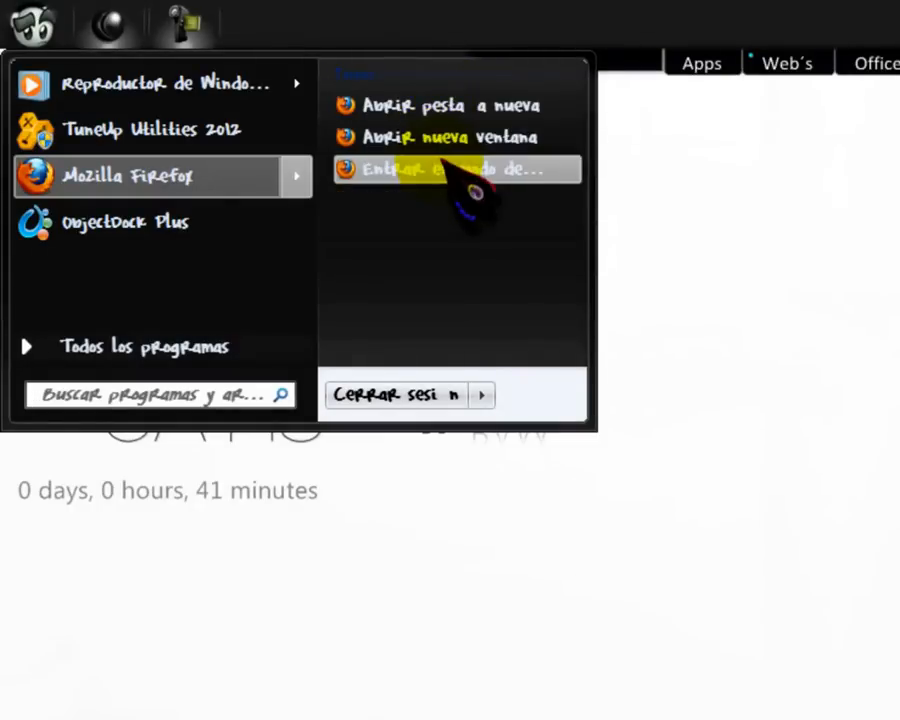
pyautogui.moveTo(450, 170)
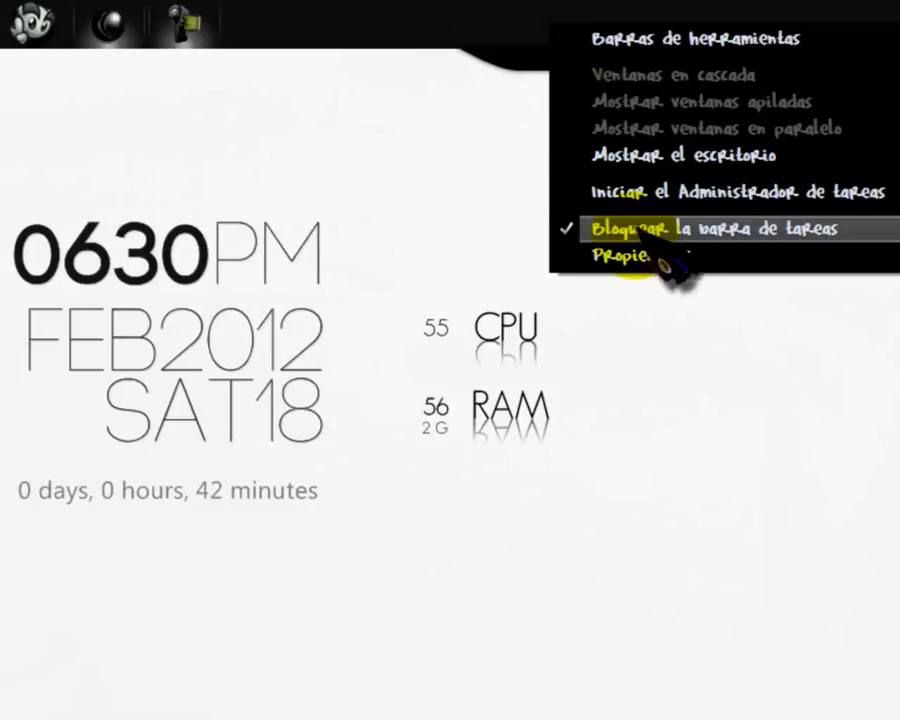
# Toggle a Privacidad option on the Menú Inicio tab, then move to Barras de herramientas.
pyautogui.click(624, 258)
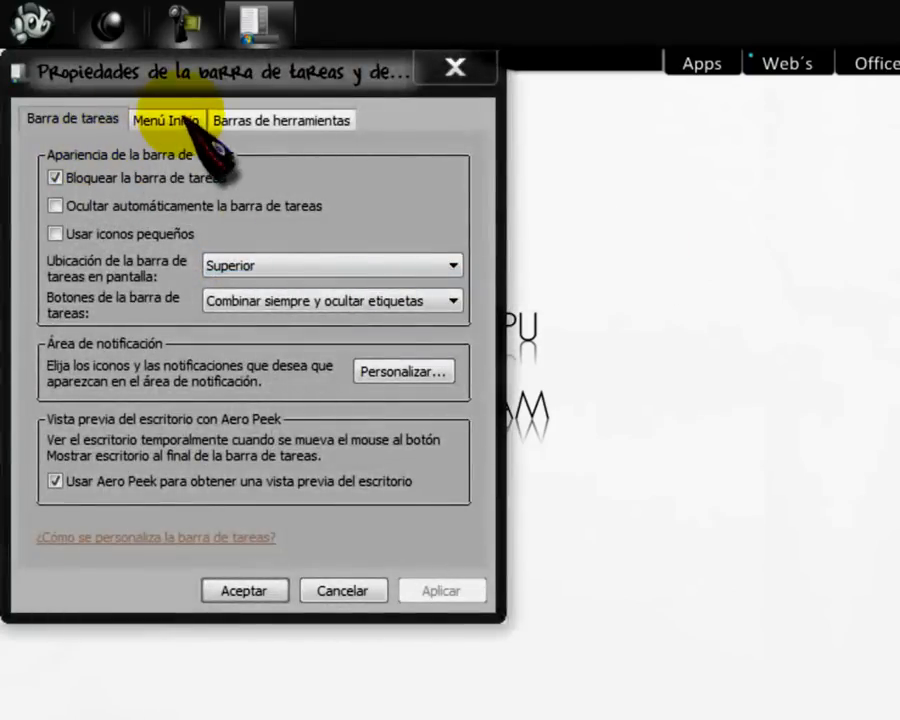
pyautogui.click(166, 120)
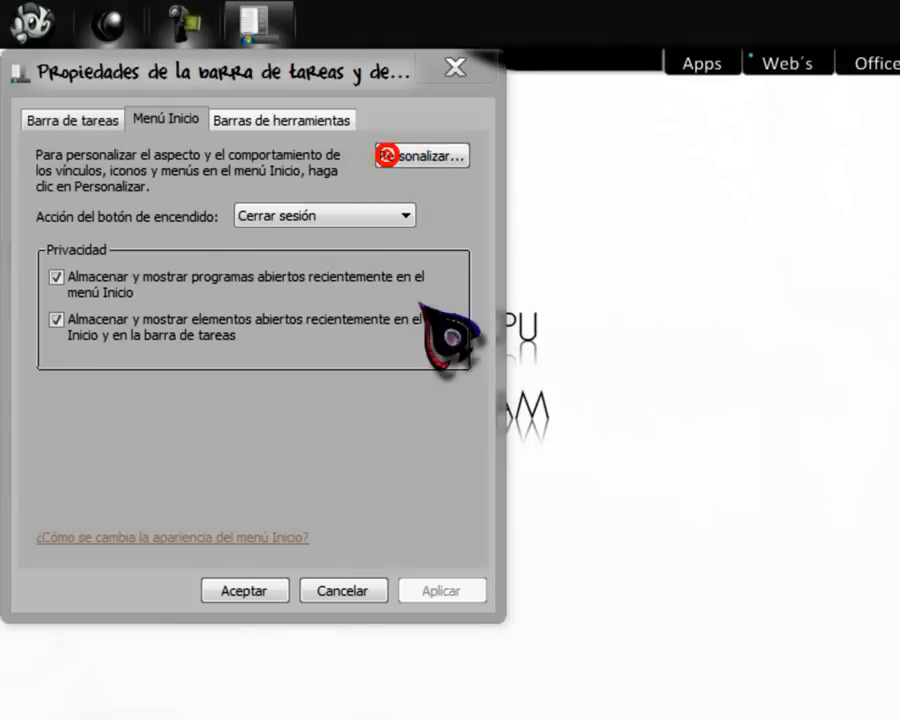
pyautogui.click(420, 156)
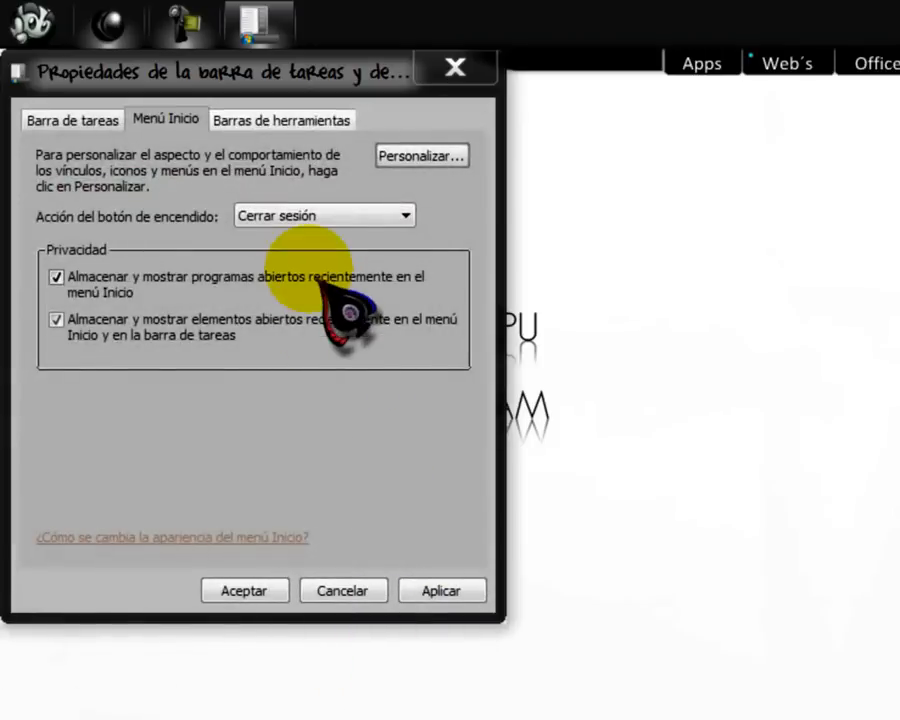
pyautogui.moveTo(320, 216)
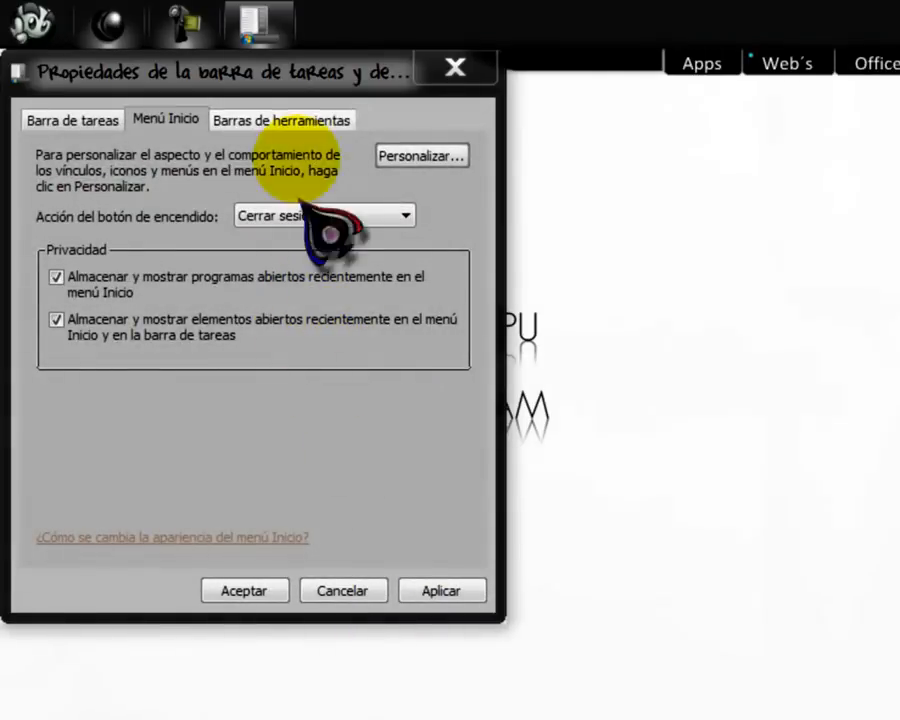
pyautogui.click(282, 118)
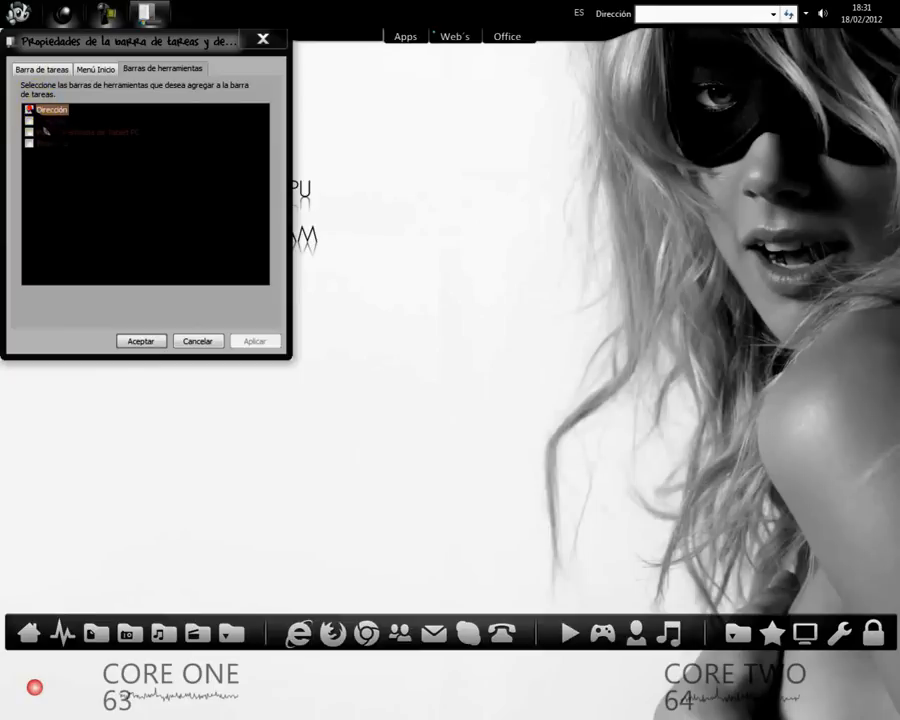
# Return to the Menú Inicio tab and close the taskbar properties.
pyautogui.click(256, 340)
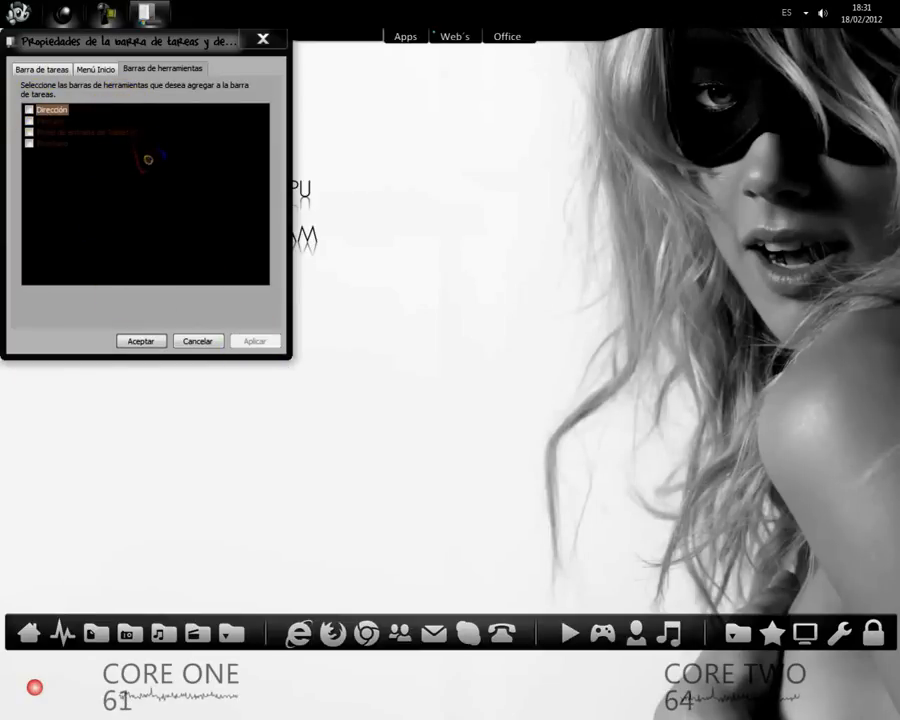
pyautogui.click(96, 68)
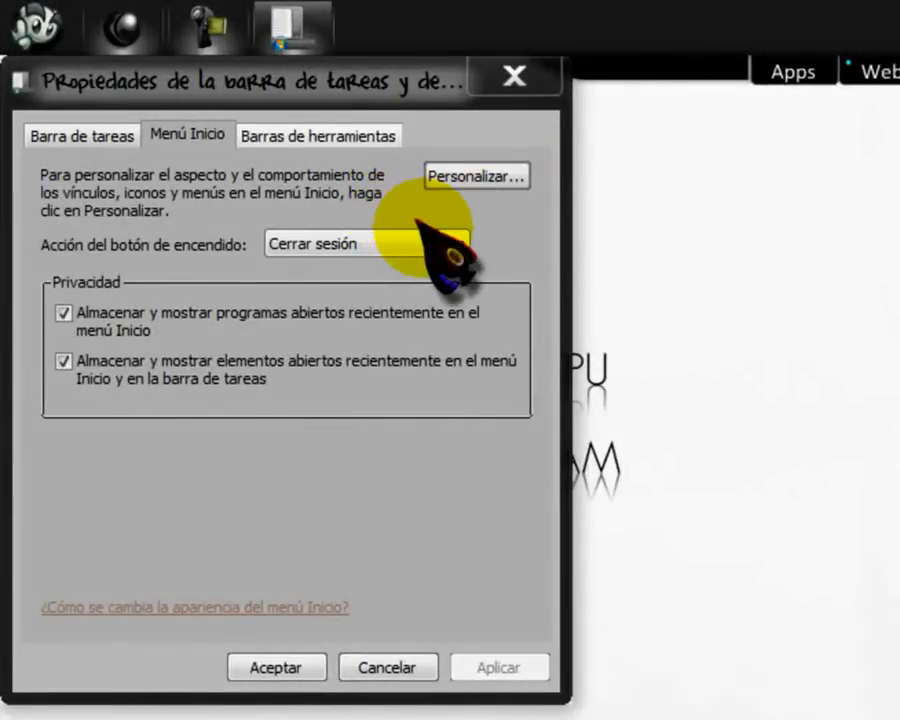
pyautogui.moveTo(90, 410)
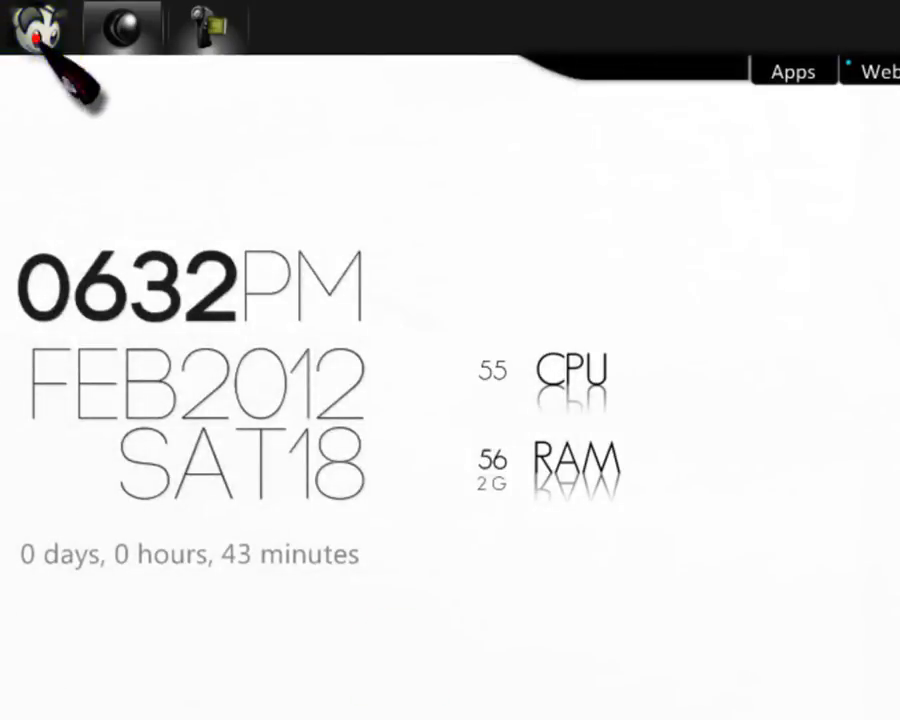
# Check the Start menu's recent programs, reopen Propiedades on the Menú Inicio tab, and cancel.
pyautogui.click(36, 28)
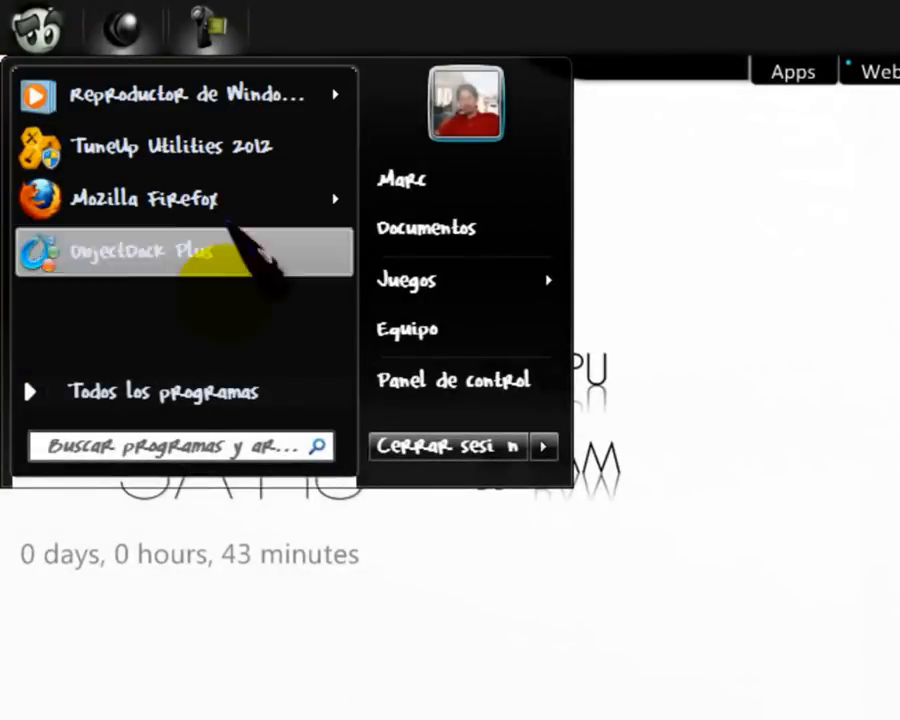
pyautogui.moveTo(180, 96)
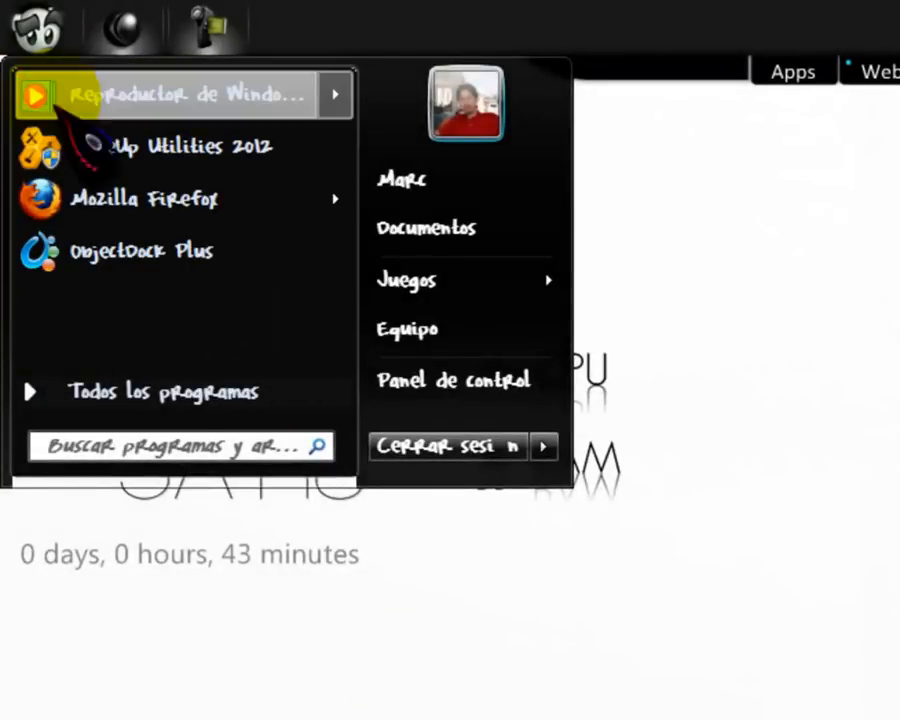
pyautogui.moveTo(150, 252)
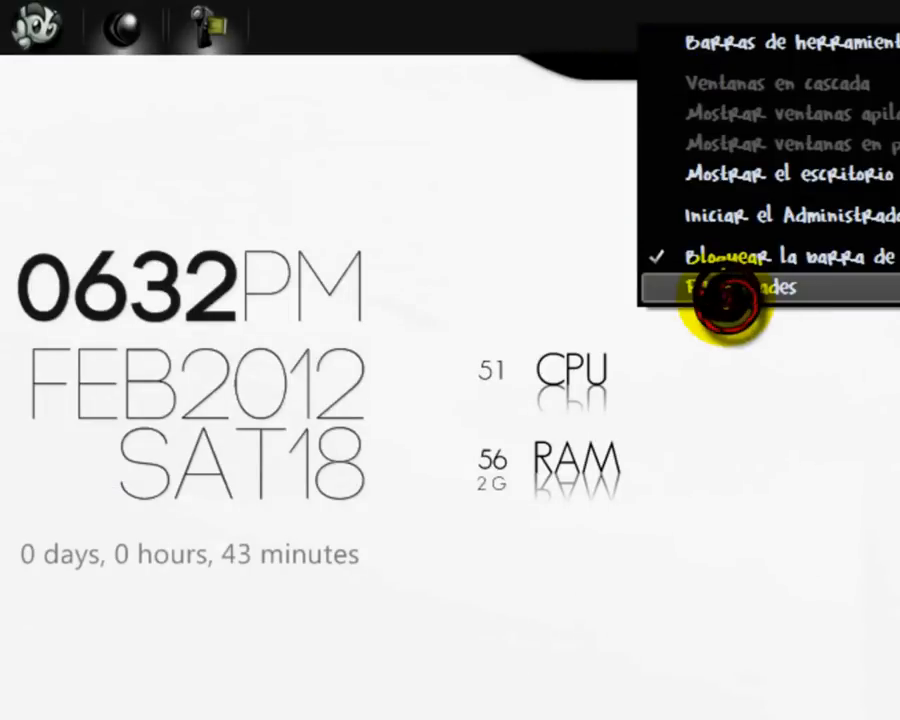
pyautogui.click(740, 288)
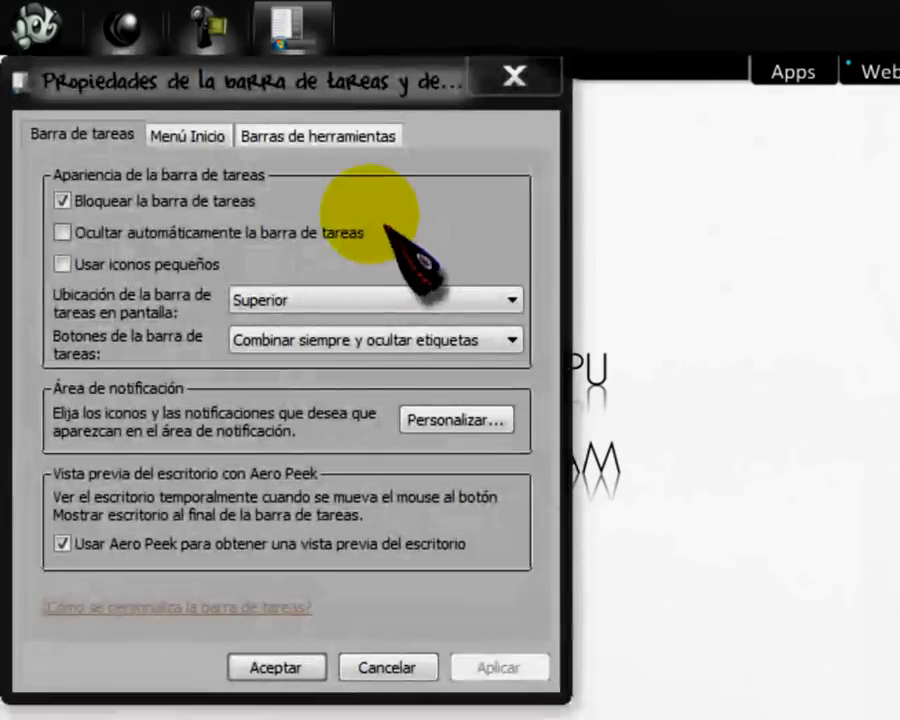
pyautogui.click(188, 136)
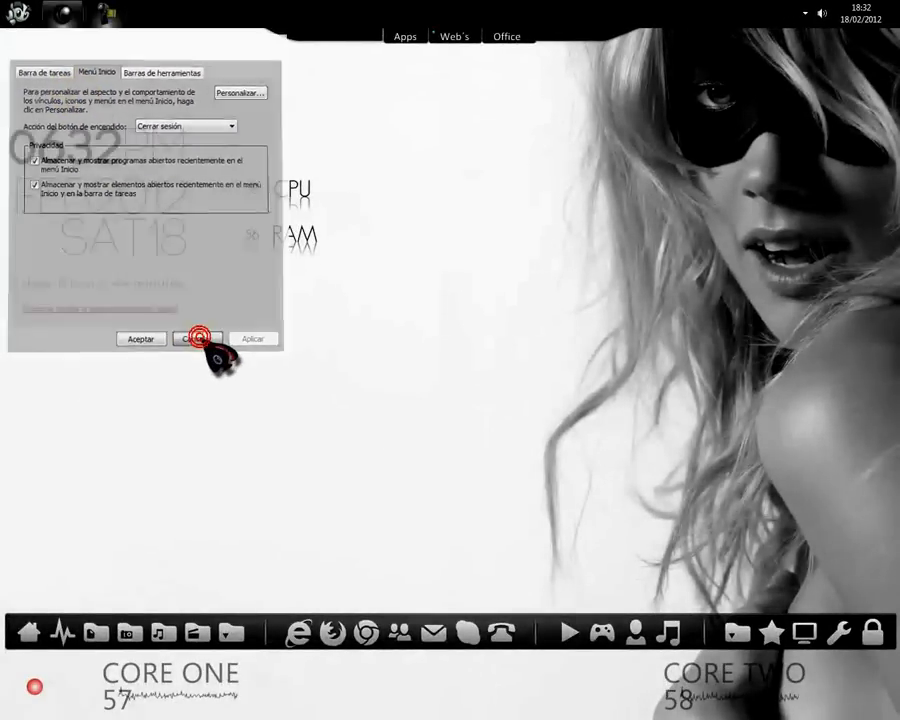
pyautogui.click(196, 338)
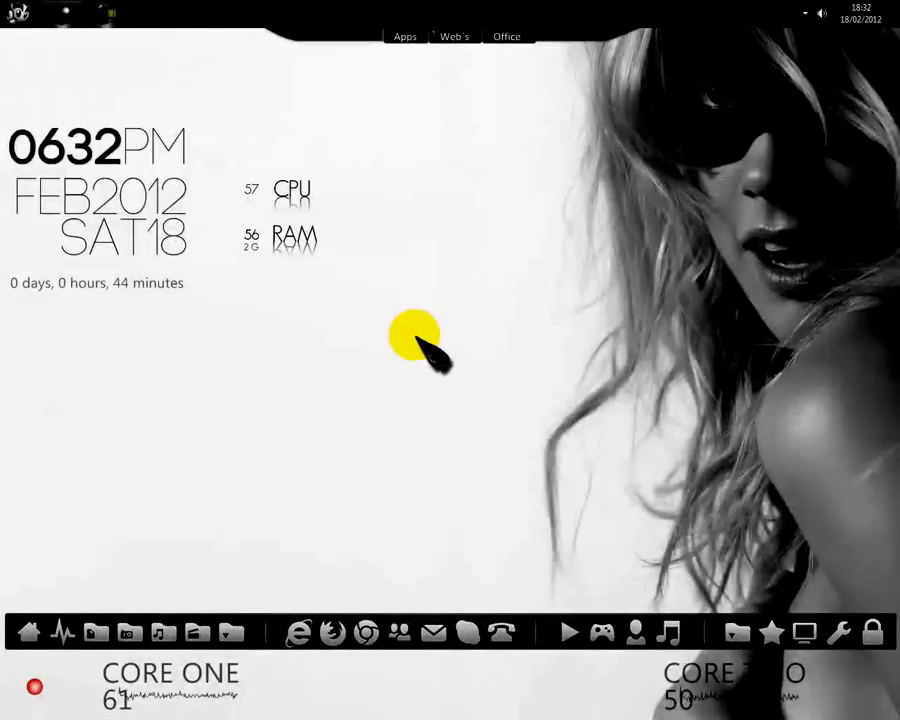